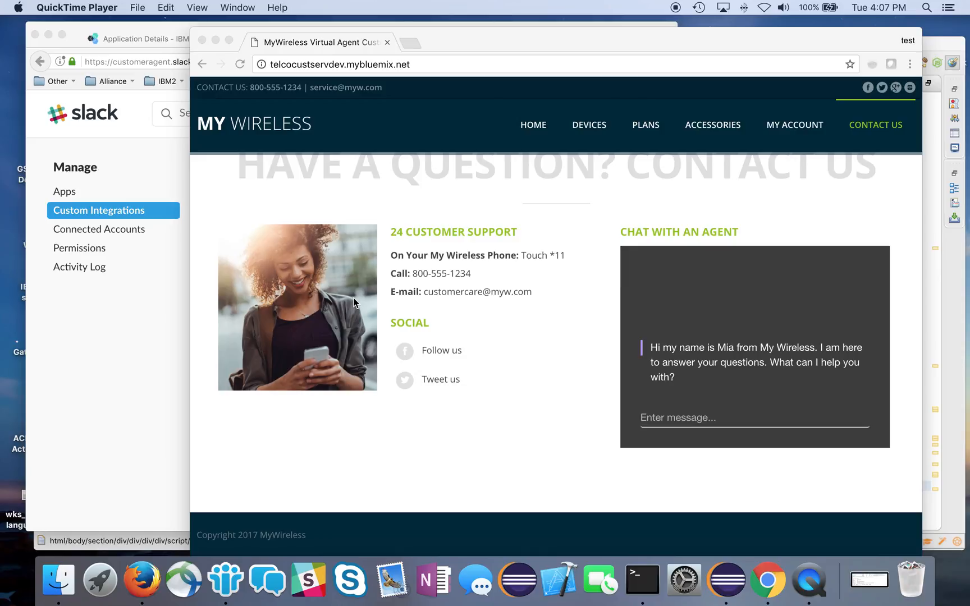
pyautogui.moveTo(321, 340)
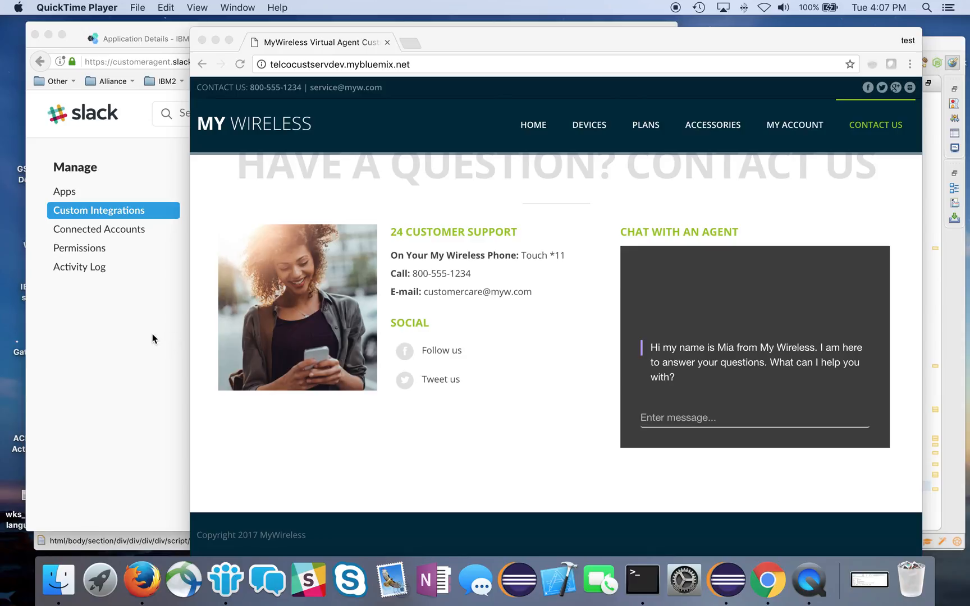
pyautogui.moveTo(155, 338)
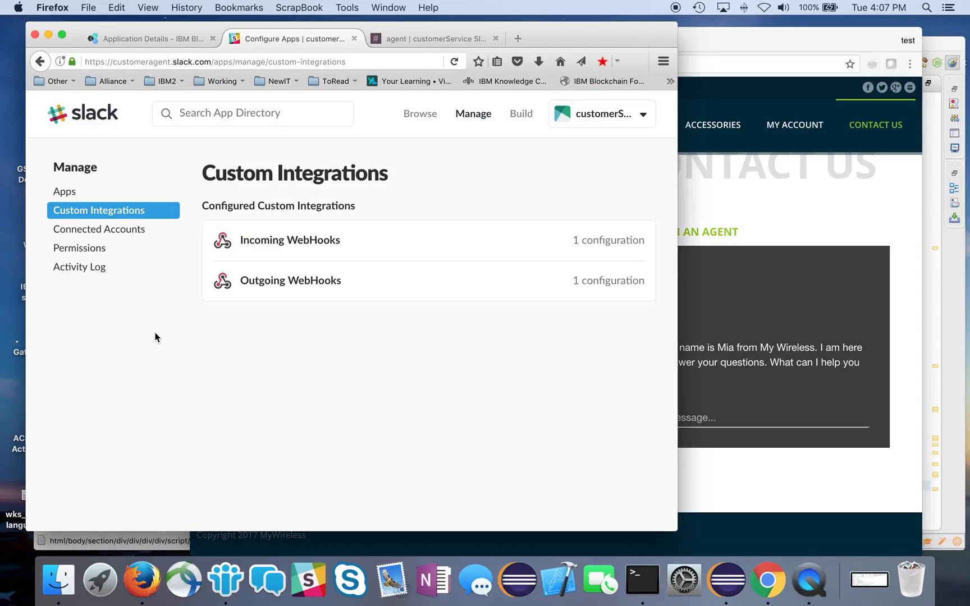
pyautogui.moveTo(221, 363)
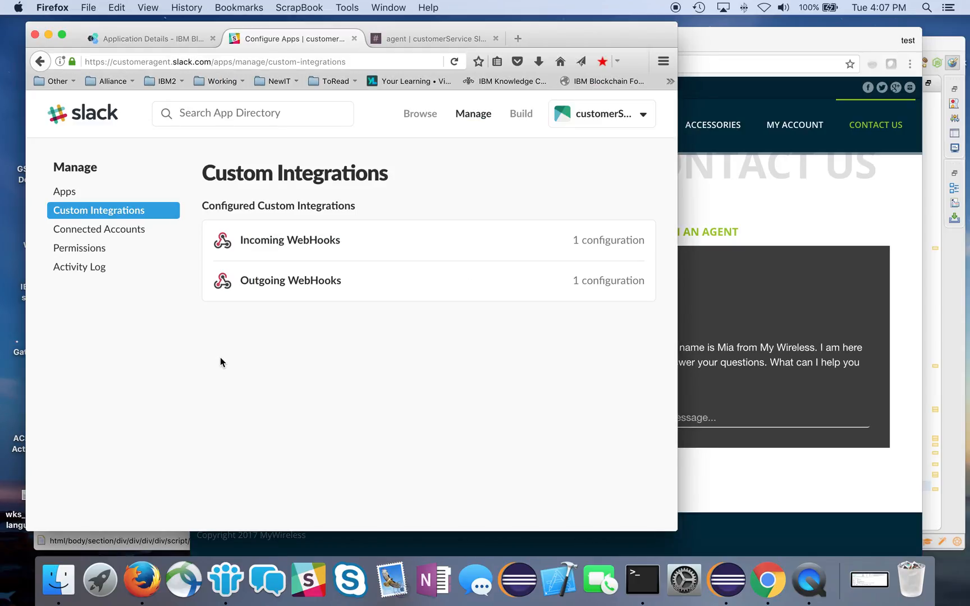
pyautogui.moveTo(296, 245)
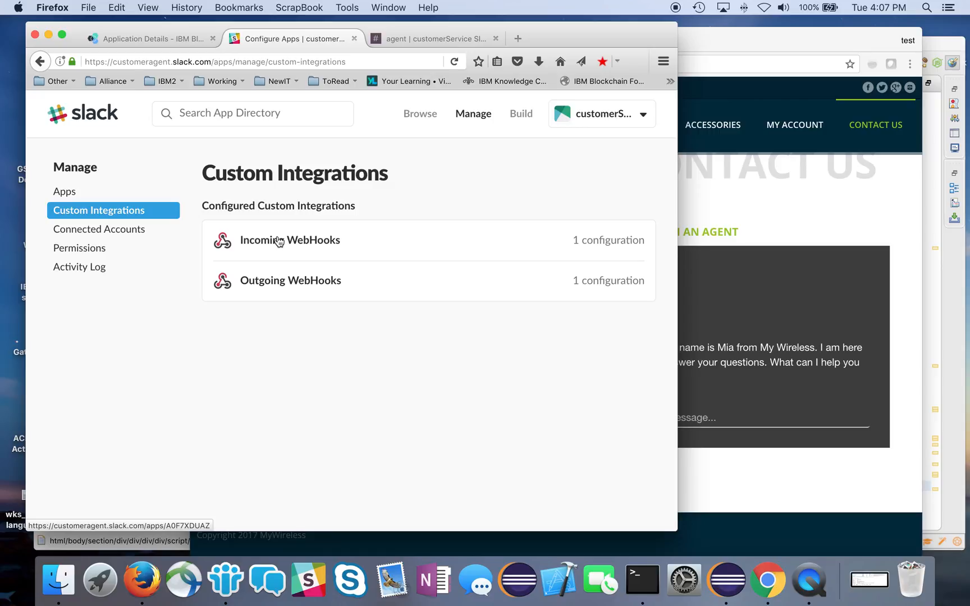
pyautogui.moveTo(368, 249)
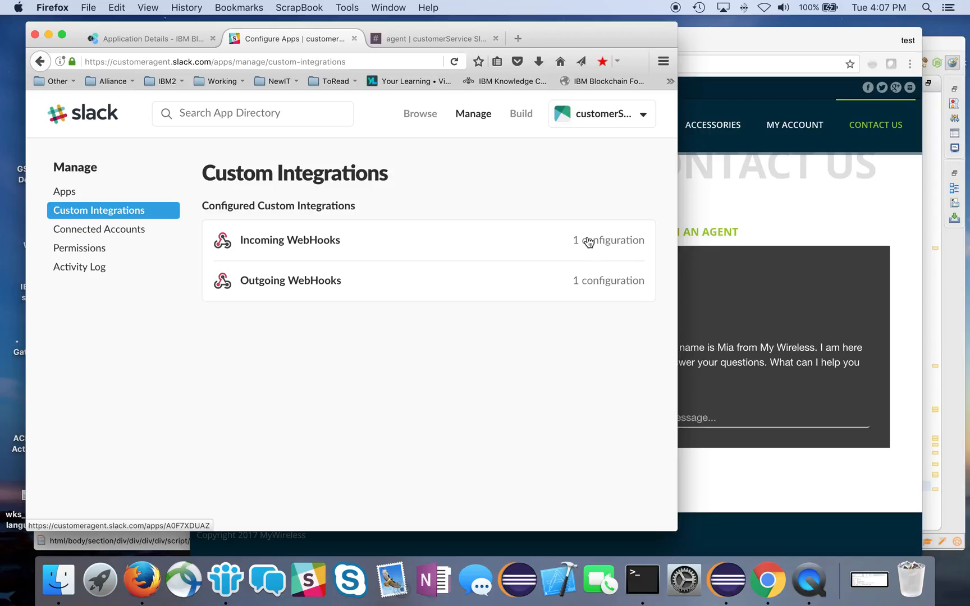
# Step: Open the Incoming WebHooks integration and edit its #agent configuration
pyautogui.click(289, 240)
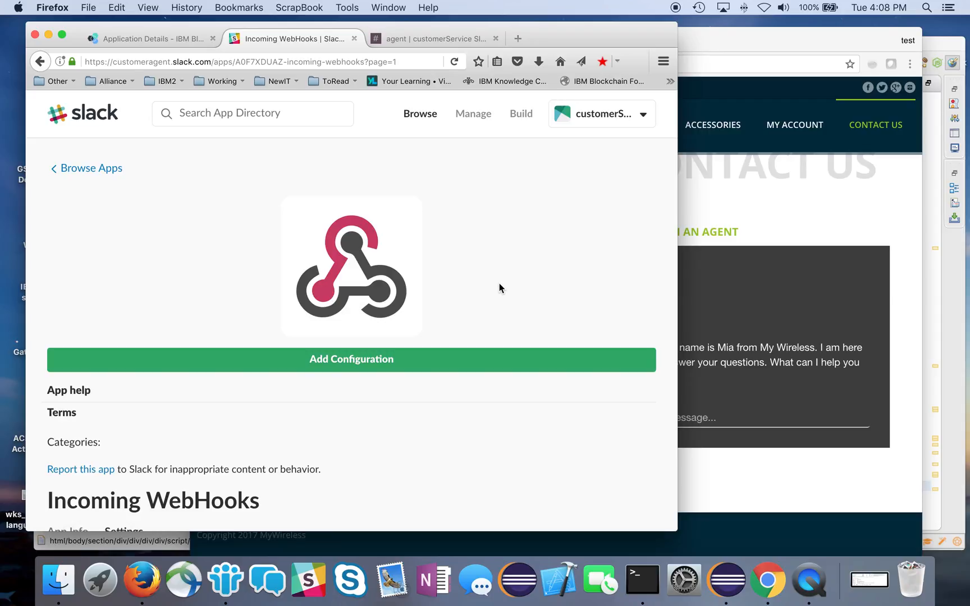
pyautogui.scroll(-3)
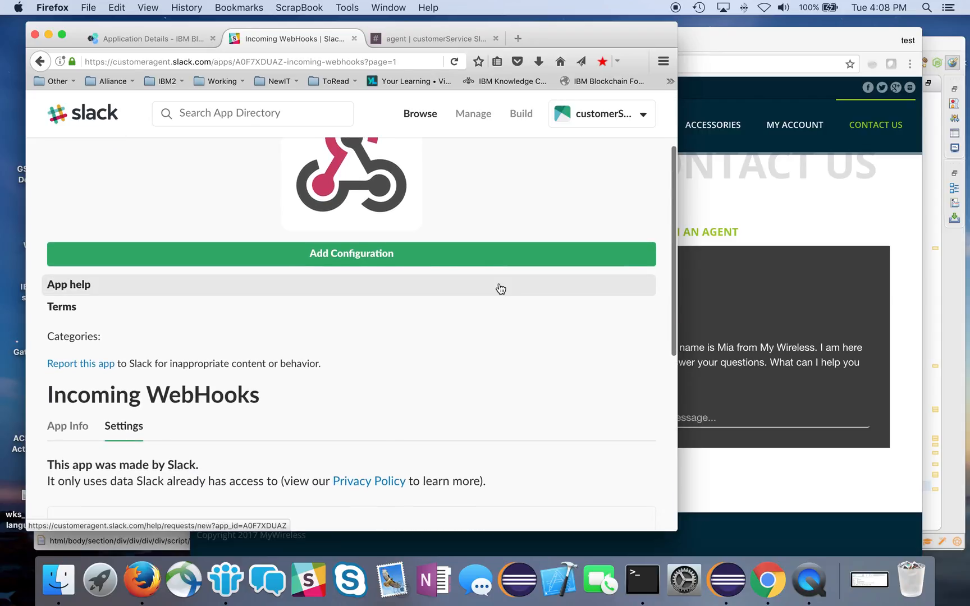
pyautogui.scroll(-3)
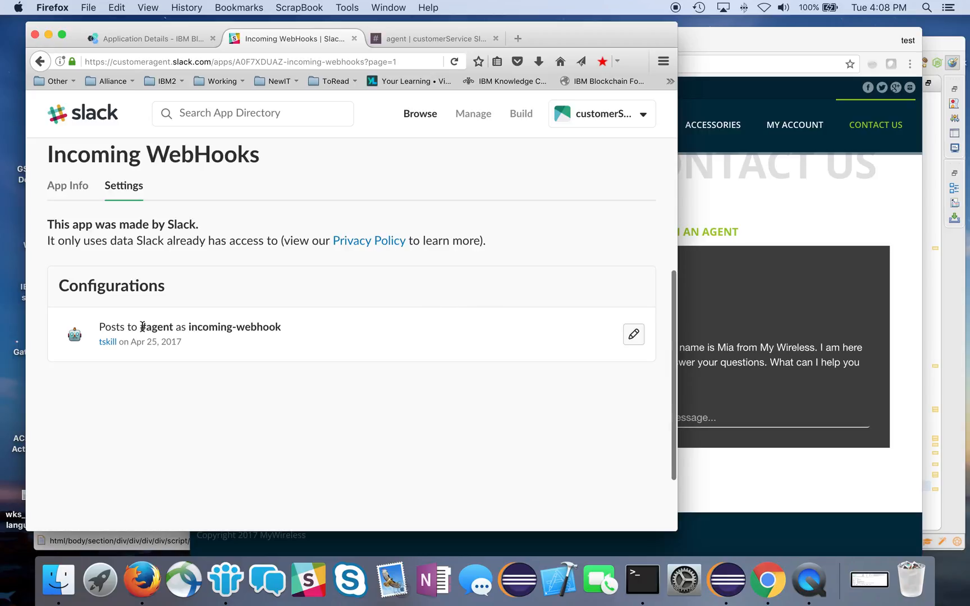
pyautogui.moveTo(523, 338)
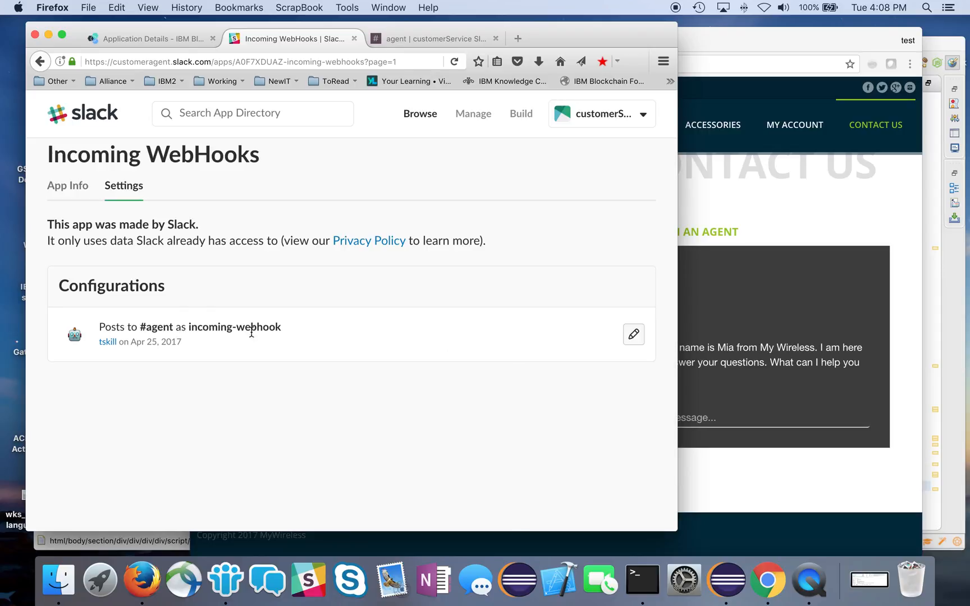
pyautogui.click(633, 334)
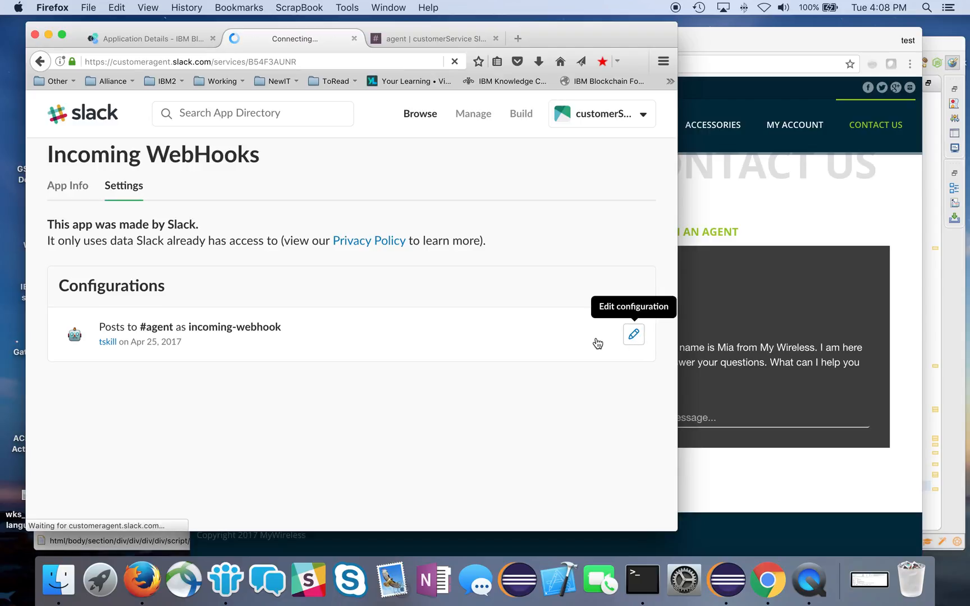
pyautogui.click(632, 335)
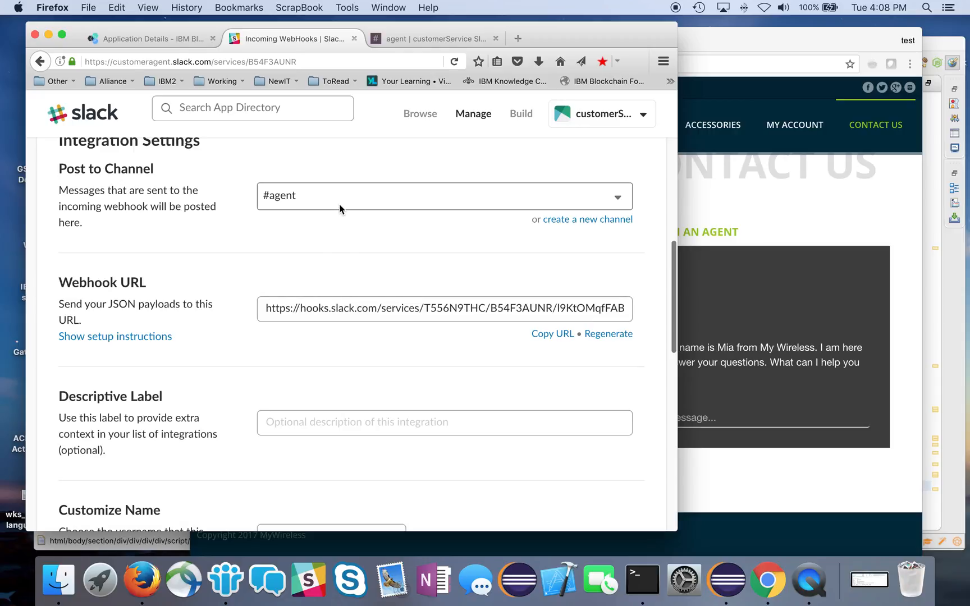
pyautogui.moveTo(305, 199)
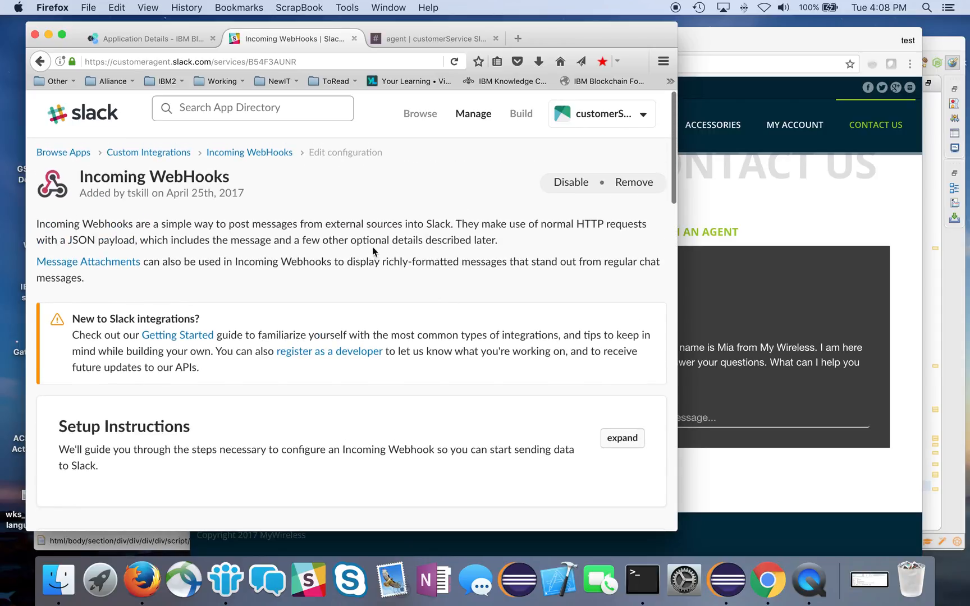
# Step: Open the Outgoing WebHooks integration and highlight the app's slack endpoint URL
pyautogui.click(148, 152)
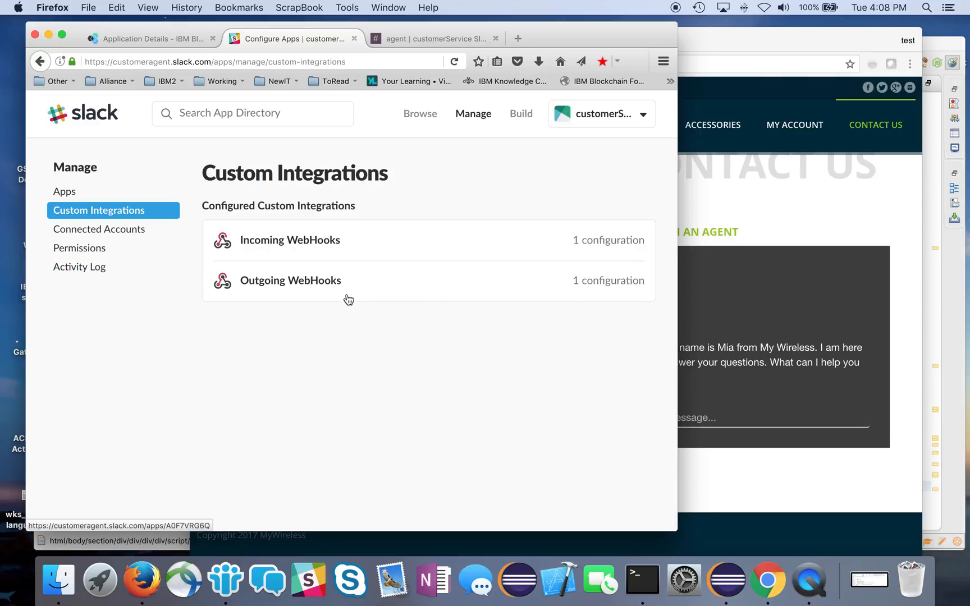
pyautogui.click(290, 280)
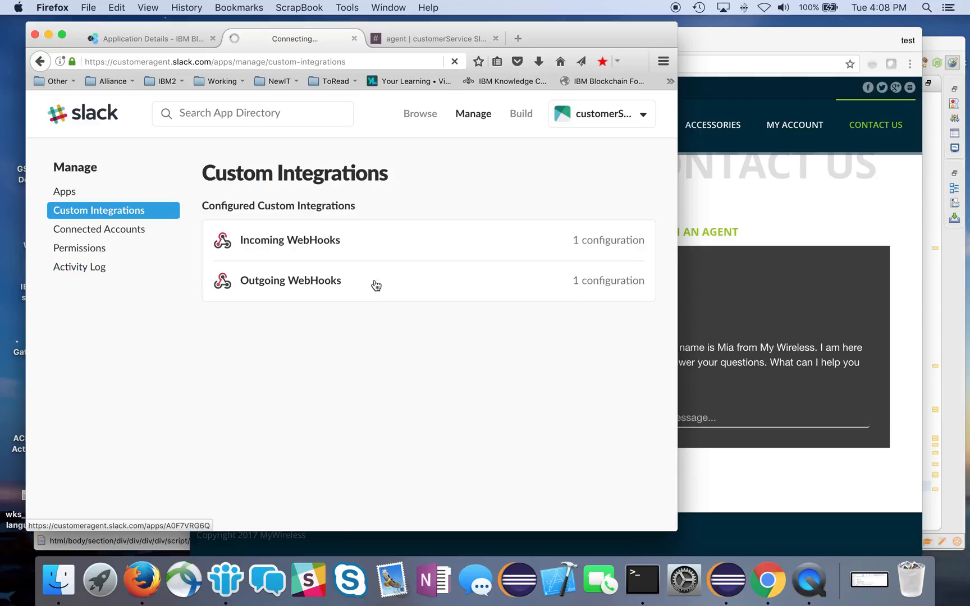
pyautogui.click(290, 280)
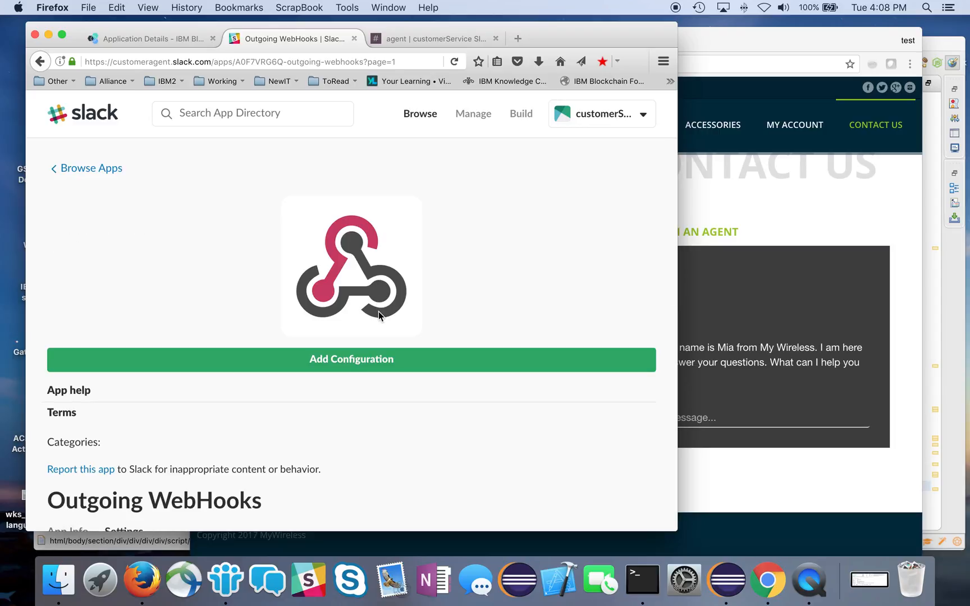
pyautogui.scroll(3)
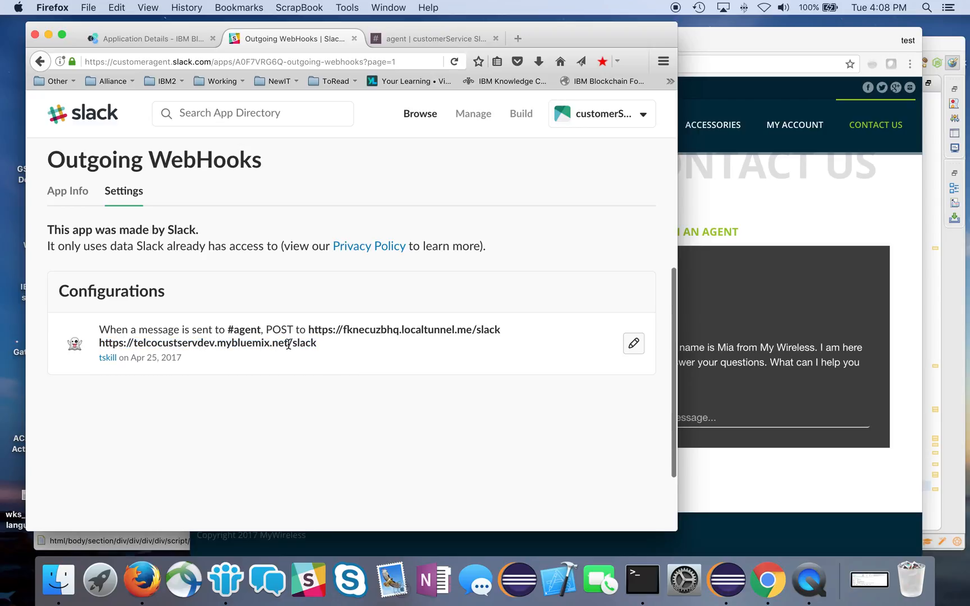
pyautogui.doubleClick(302, 343)
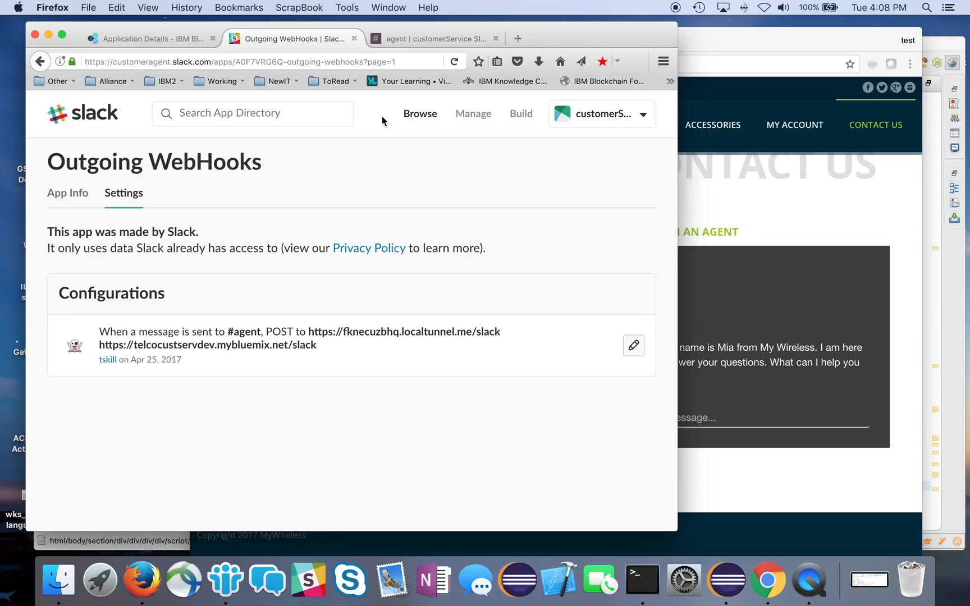
pyautogui.moveTo(369, 103)
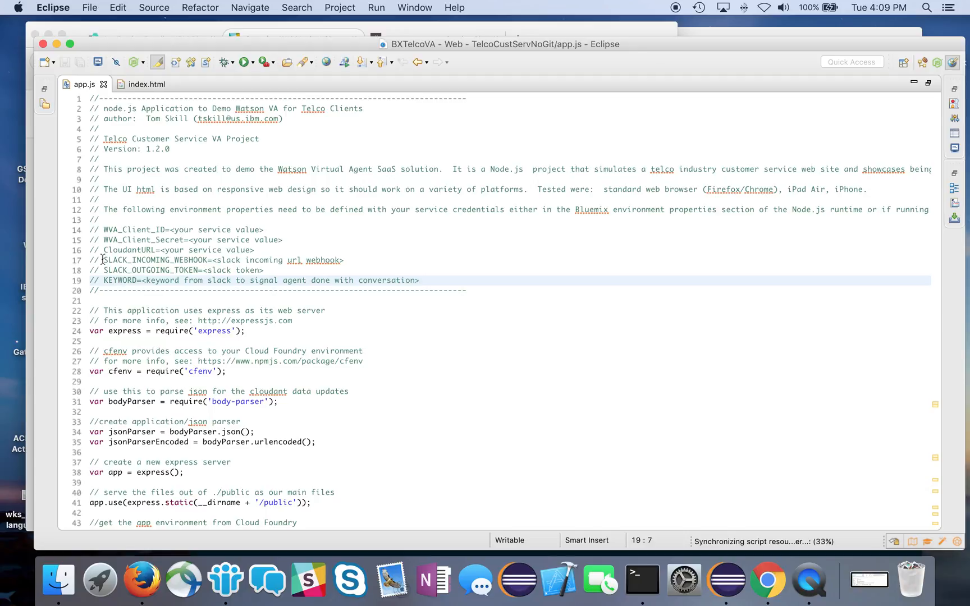
# Step: Highlight the SLACK_INCOMING_WEBHOOK, SLACK_OUTGOING_TOKEN and KEYWORD property lines in app.js
pyautogui.moveTo(104, 260); pyautogui.dragTo(155, 287)
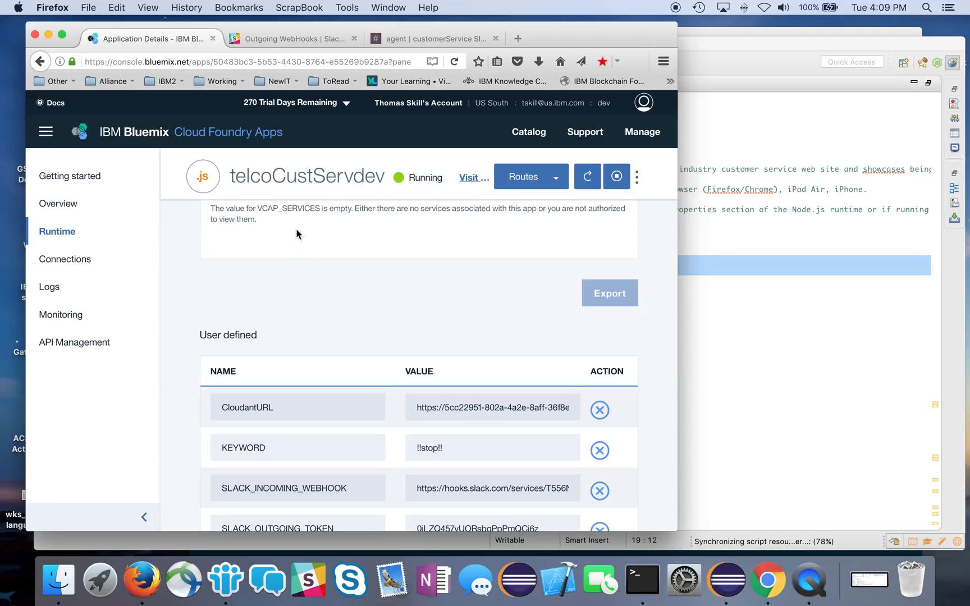
pyautogui.moveTo(56, 231)
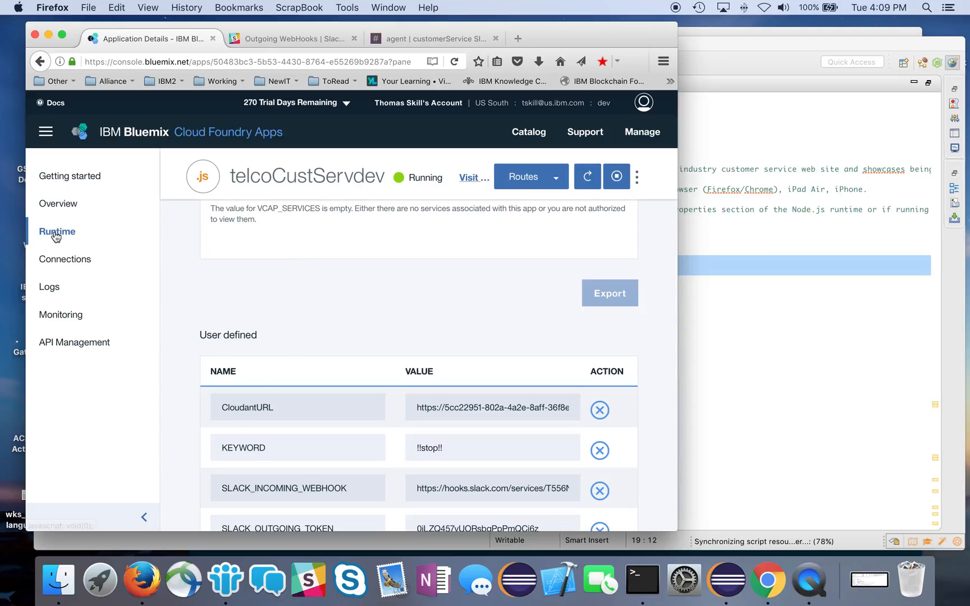
# Step: View telcoCustServdev's Runtime user-defined environment variables in Bluemix
pyautogui.click(297, 407)
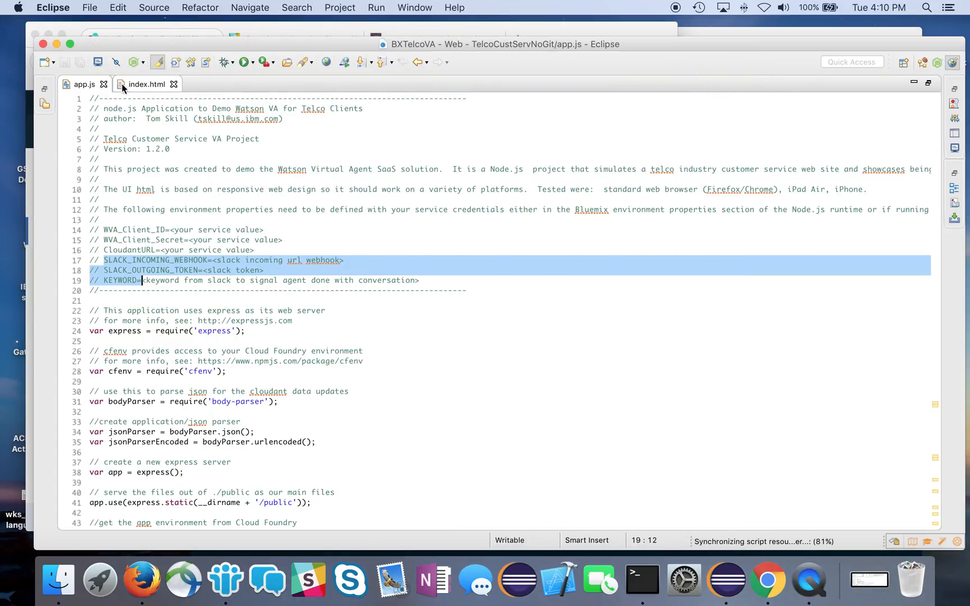
# Step: Scroll index.html to the slackMessage listener and highlight the action:agent subscription
pyautogui.click(146, 84)
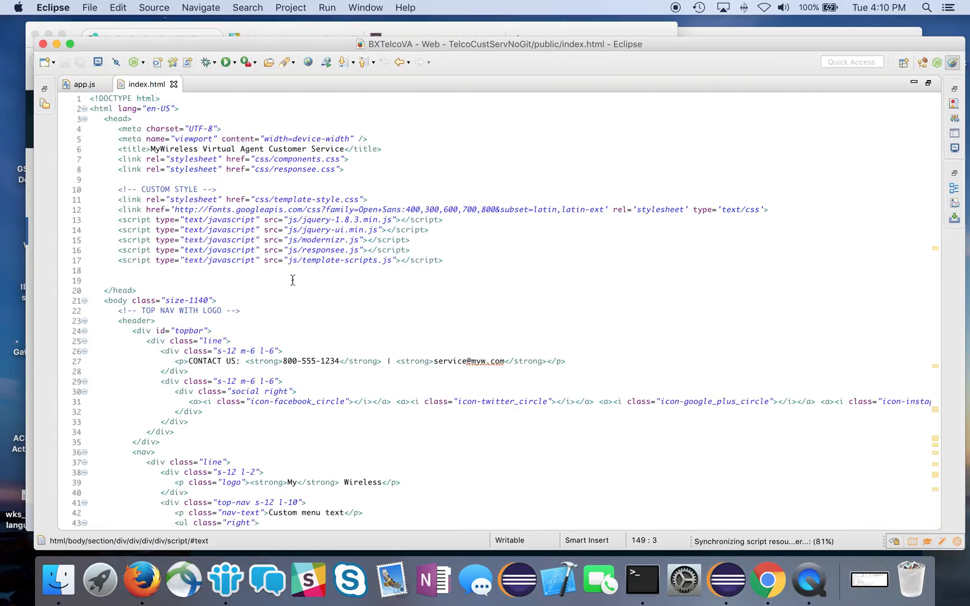
pyautogui.scroll(-3)
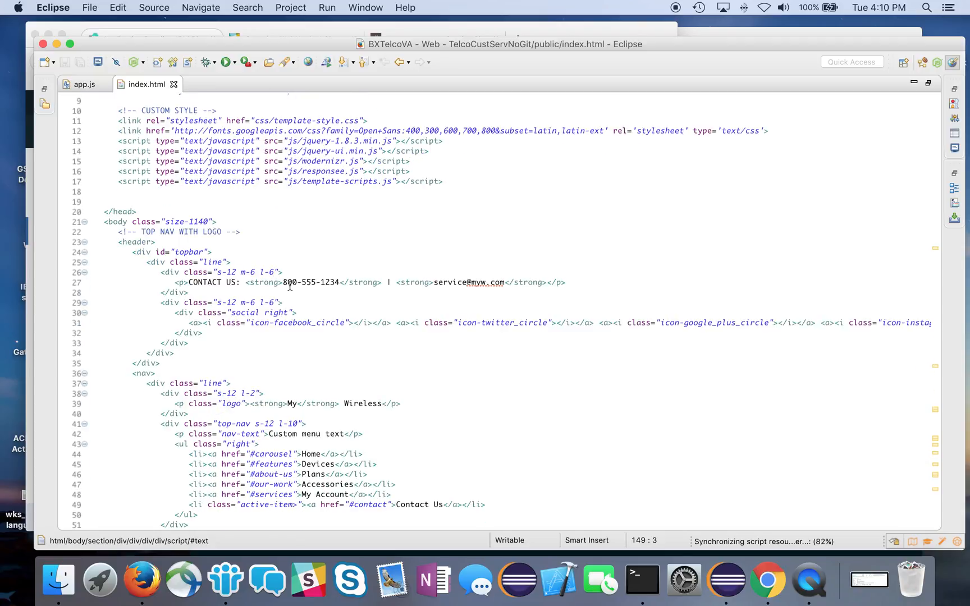
pyautogui.scroll(-3)
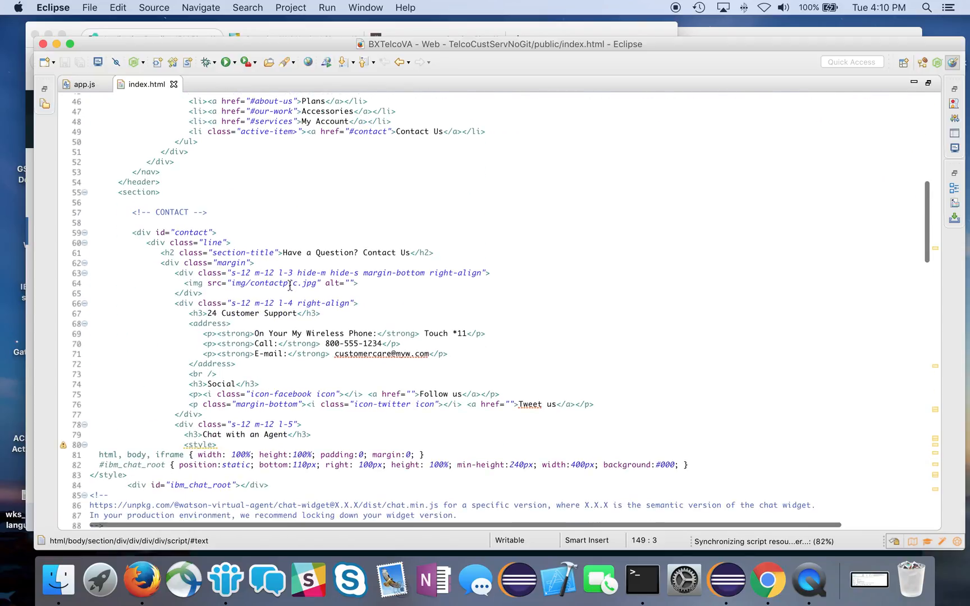
pyautogui.scroll(-3)
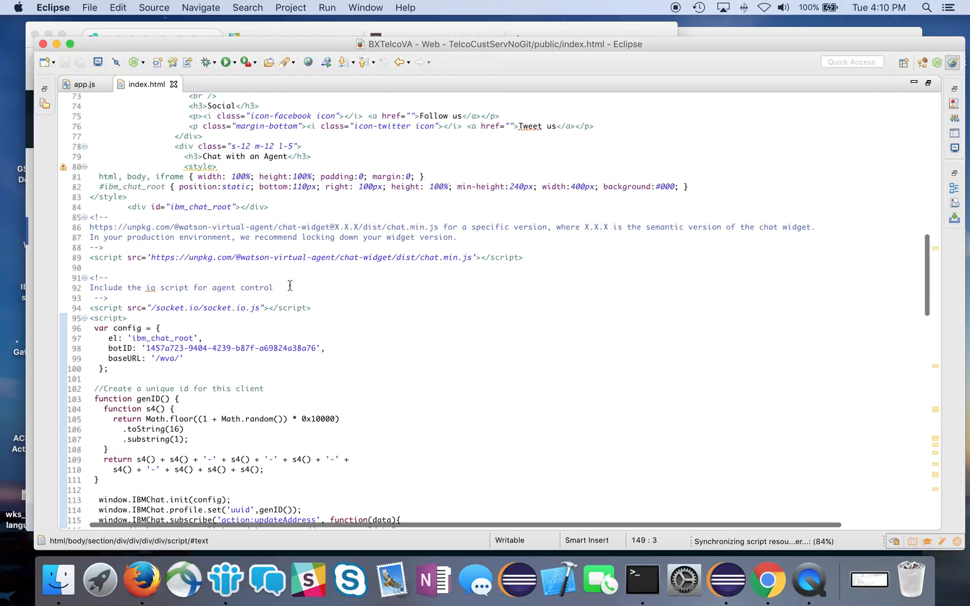
pyautogui.scroll(-3)
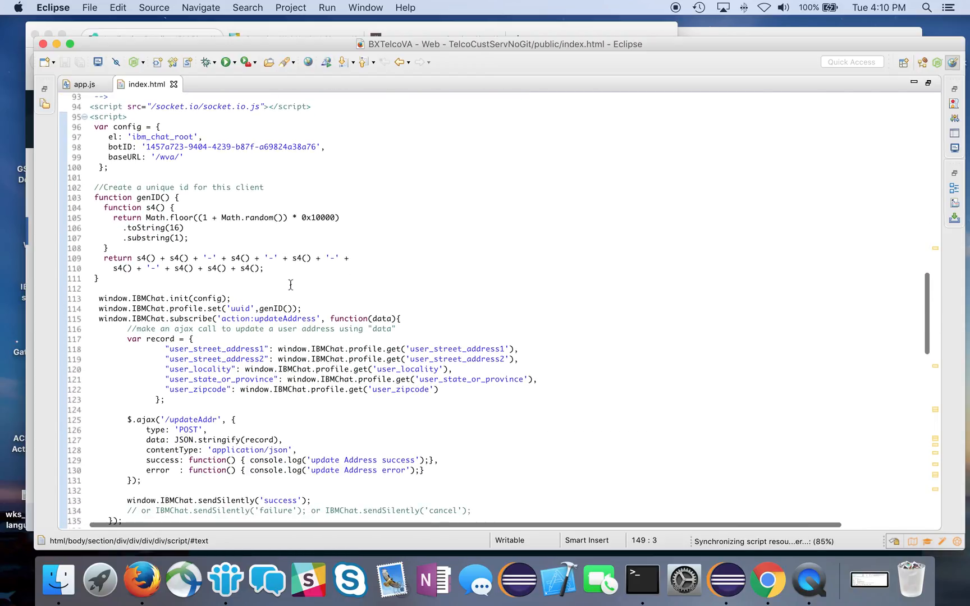
pyautogui.scroll(-3)
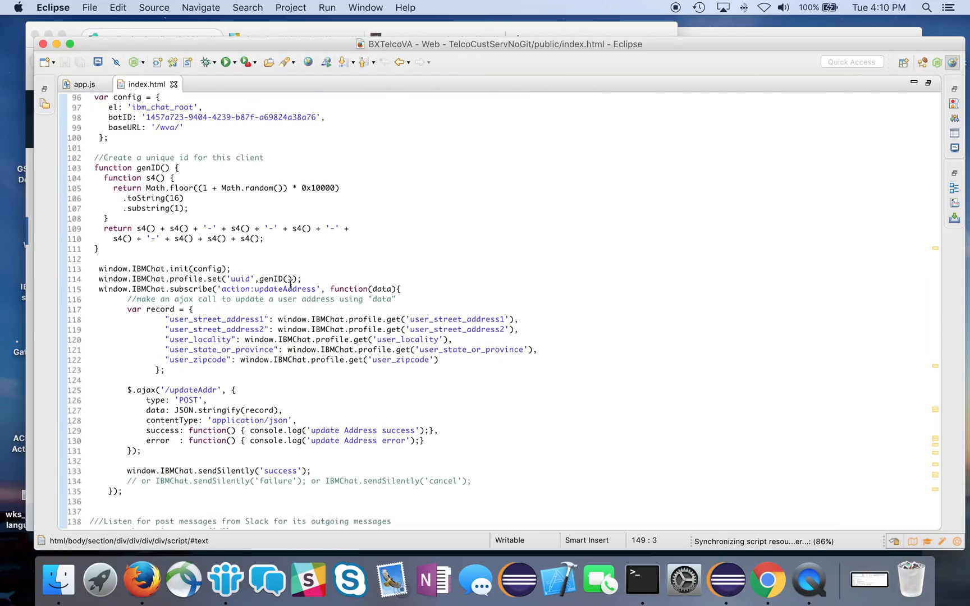
pyautogui.scroll(-3)
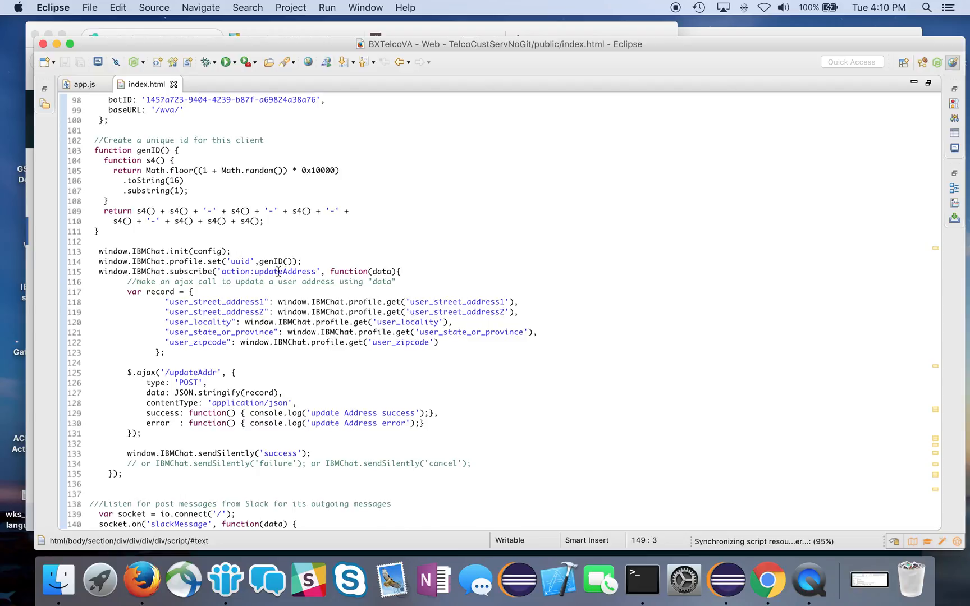
pyautogui.scroll(-3)
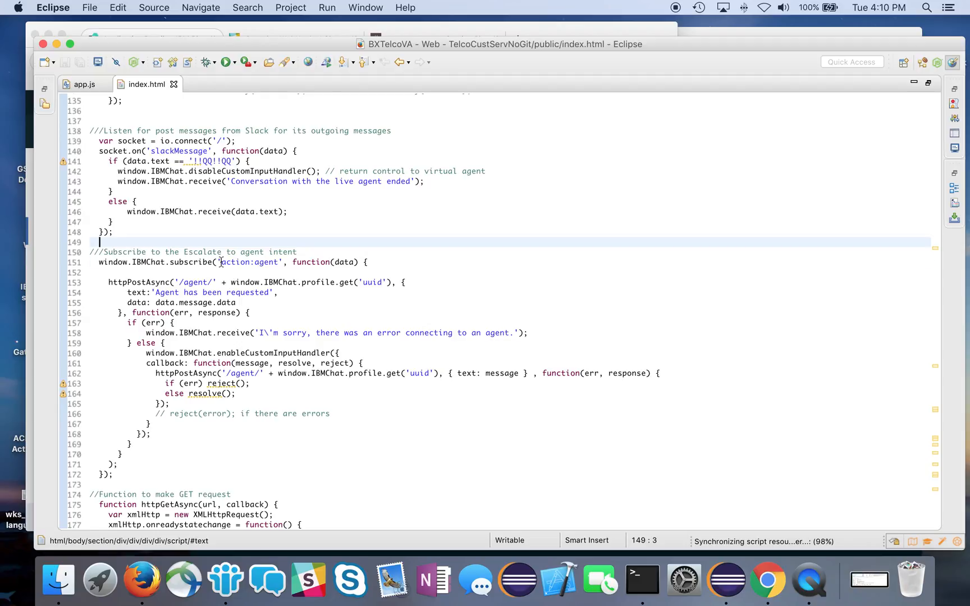
pyautogui.doubleClick(248, 261)
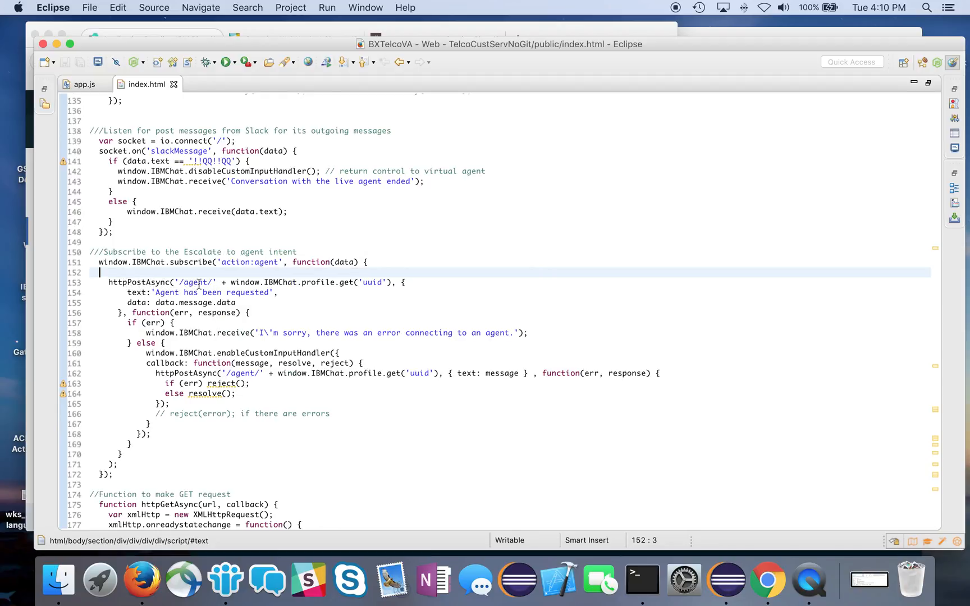
pyautogui.moveTo(207, 282)
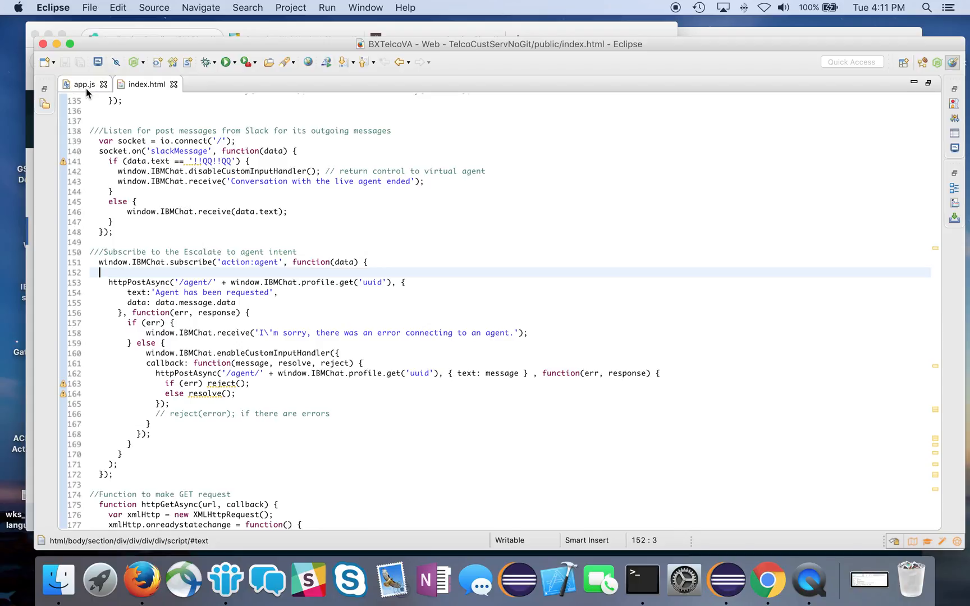
# Step: Scroll app.js to the /agent/:id handler that calls postToSlack(message)
pyautogui.click(84, 84)
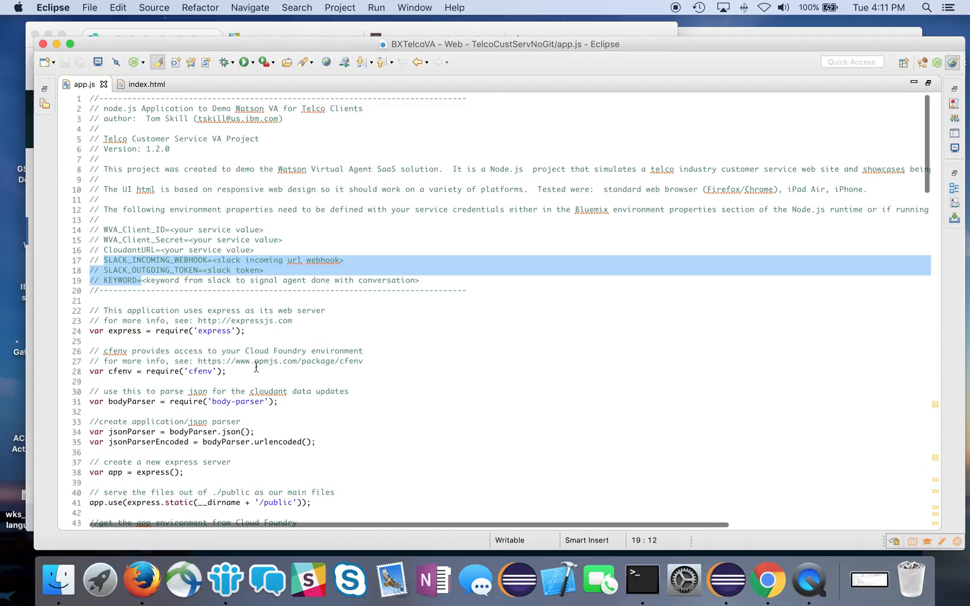
pyautogui.scroll(-3)
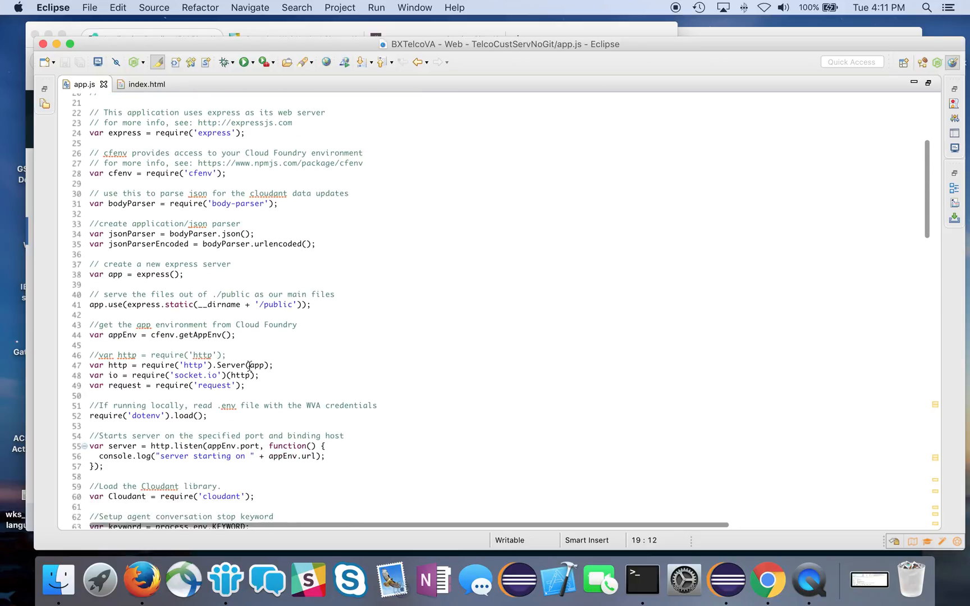
pyautogui.scroll(-3)
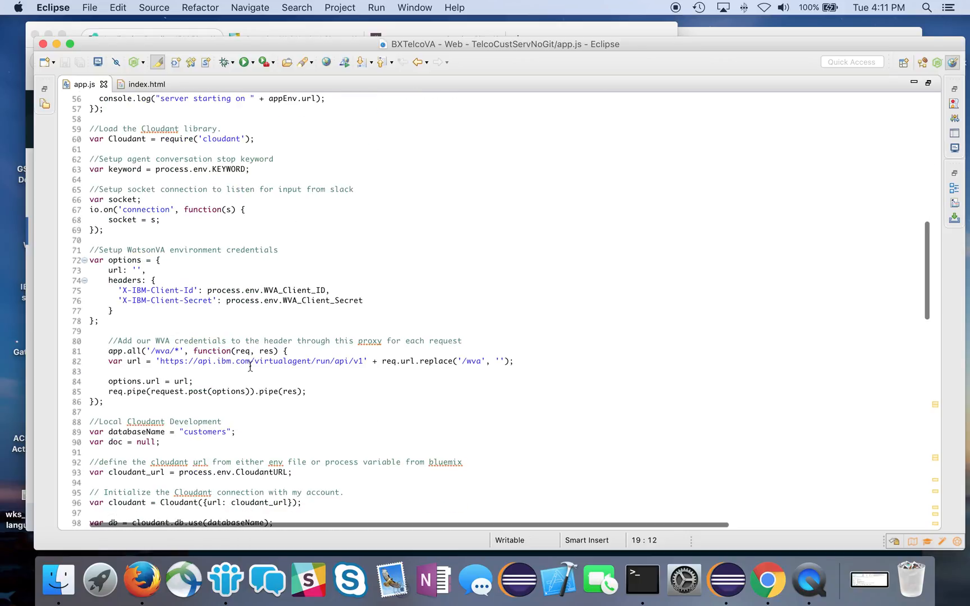
pyautogui.scroll(-3)
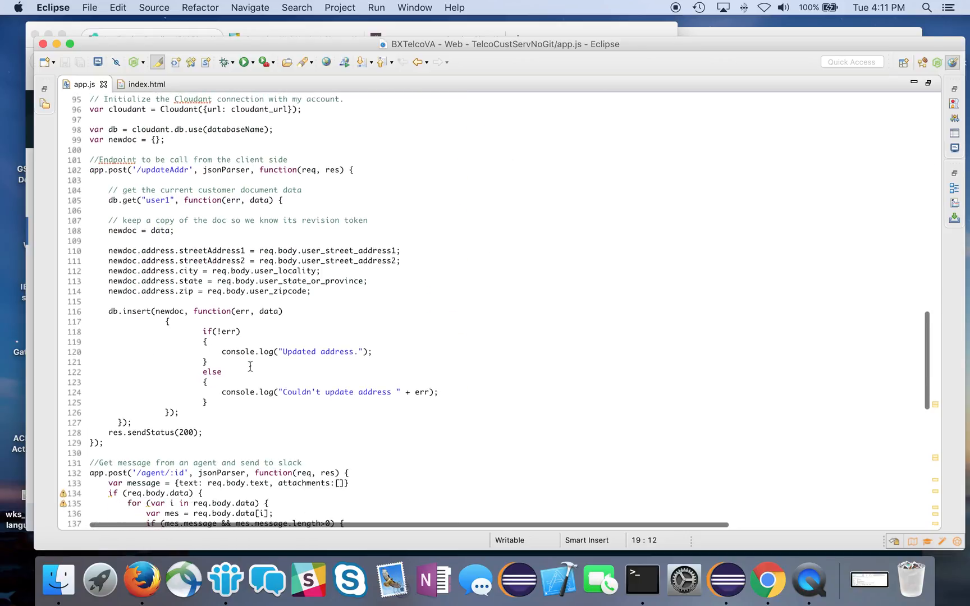
pyautogui.scroll(-3)
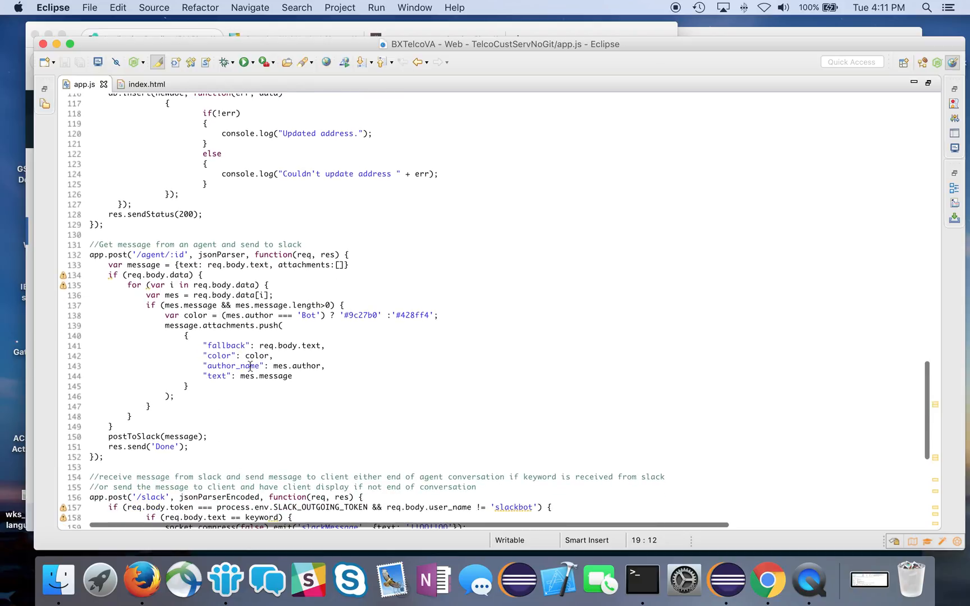
pyautogui.scroll(-3)
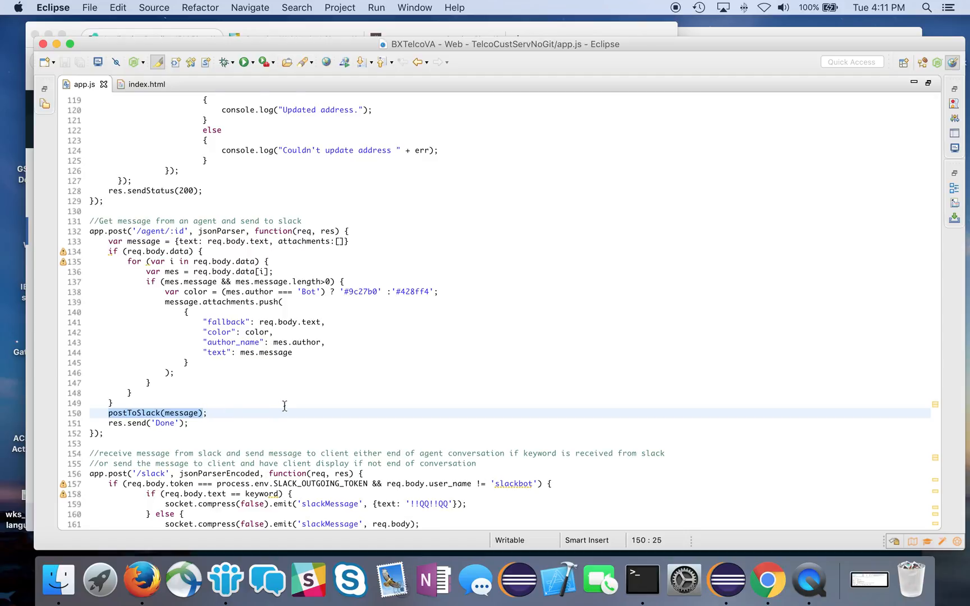
# Step: Scroll app.js to postToSlack and its SLACK_INCOMING_WEBHOOK request options
pyautogui.scroll(-3)
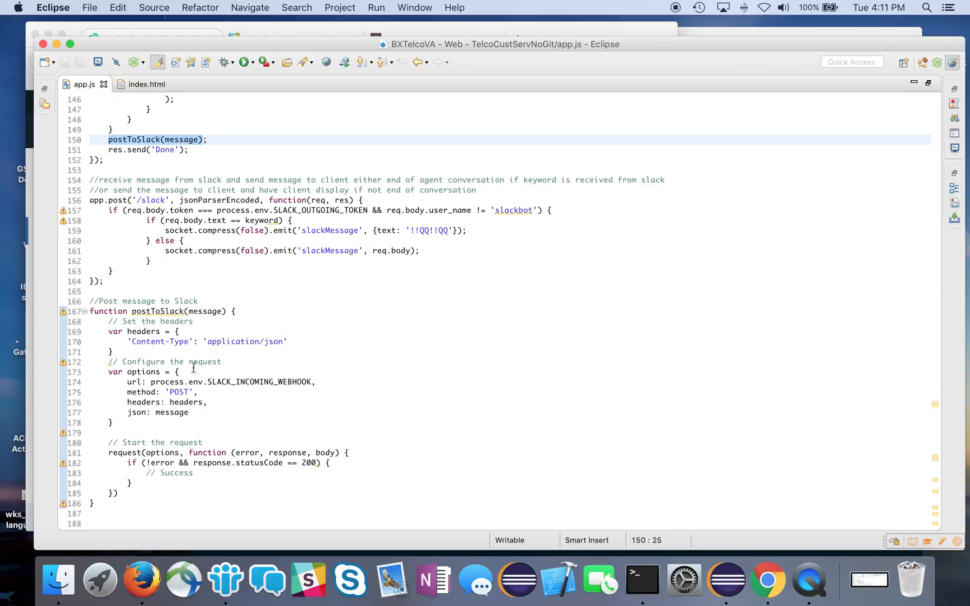
pyautogui.moveTo(229, 389)
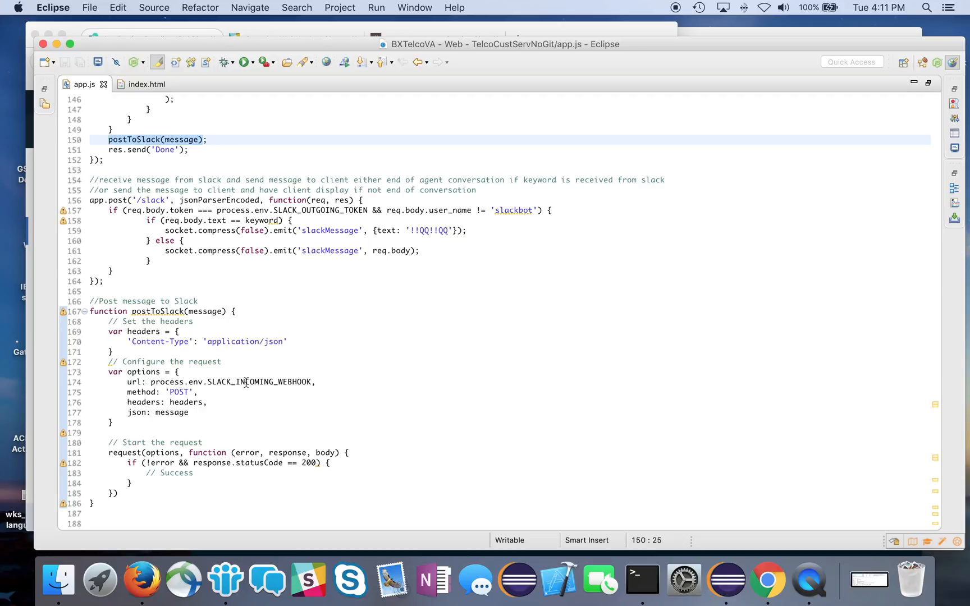
pyautogui.moveTo(417, 380)
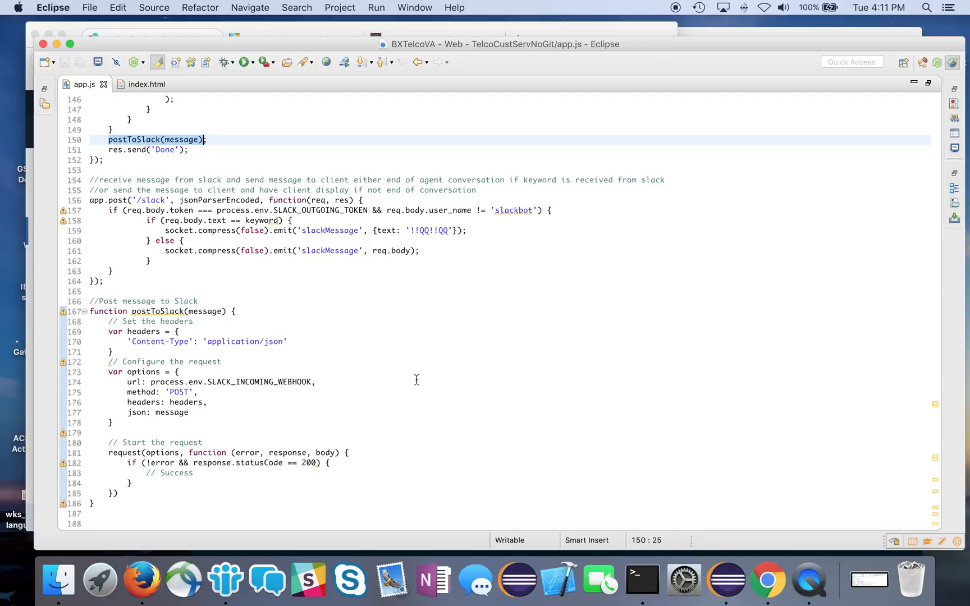
pyautogui.moveTo(328, 403)
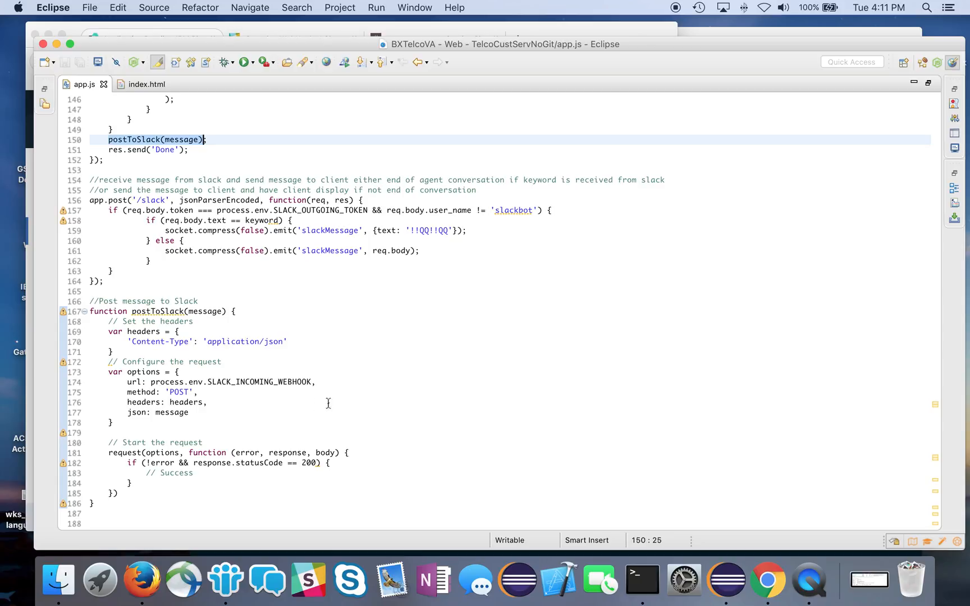
pyautogui.moveTo(387, 388)
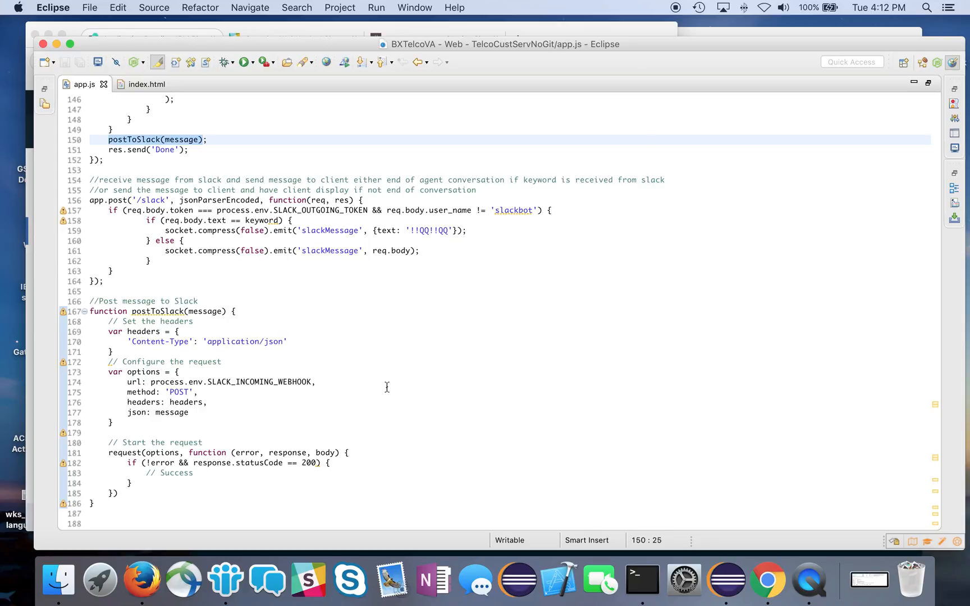
pyautogui.moveTo(122, 196)
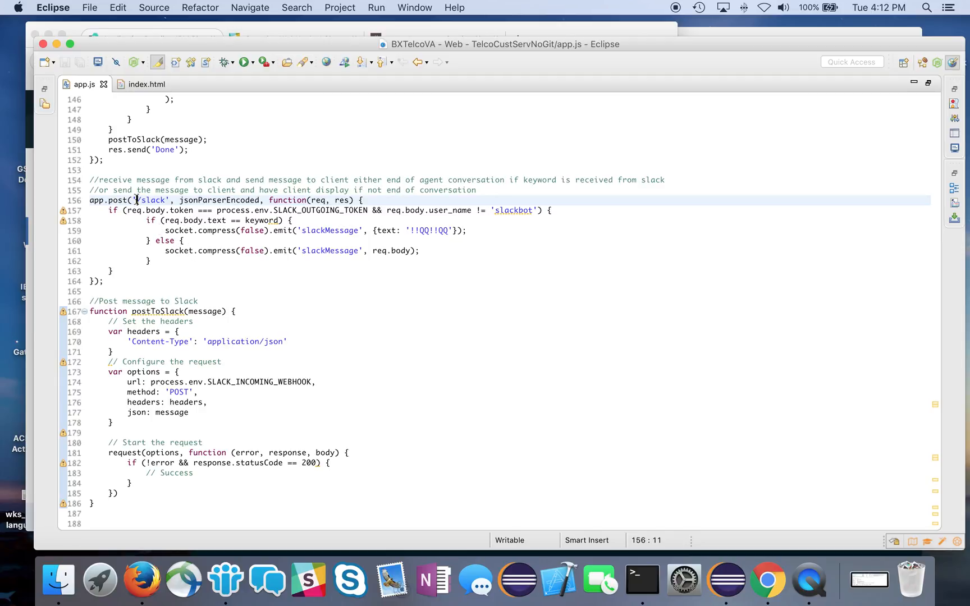
pyautogui.moveTo(151, 199)
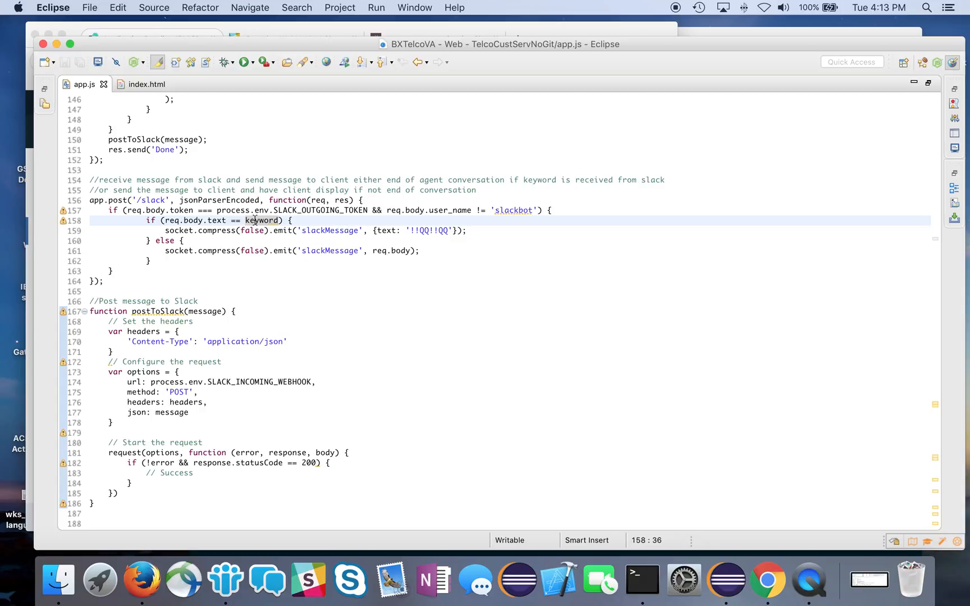
pyautogui.moveTo(328, 268)
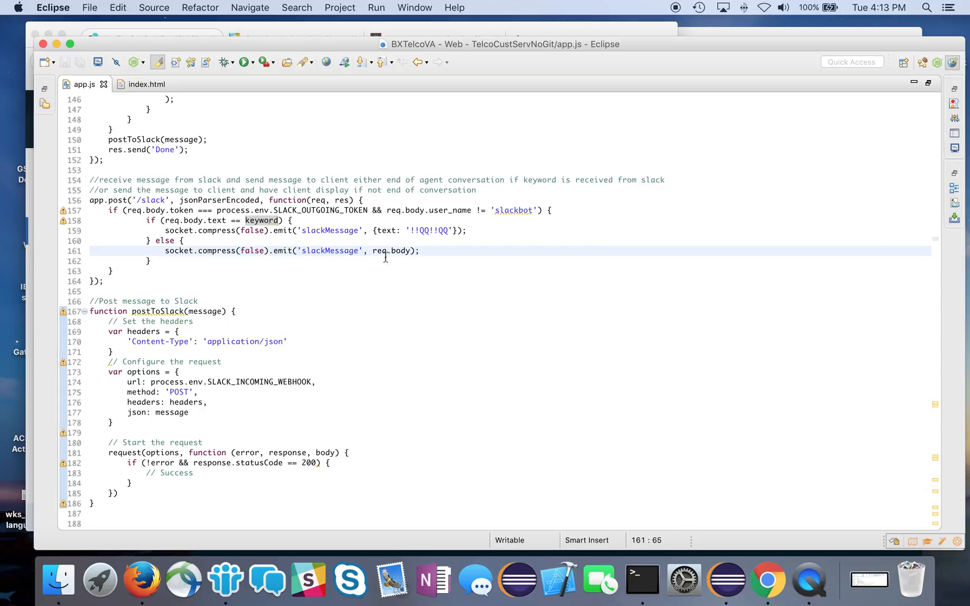
pyautogui.moveTo(380, 251)
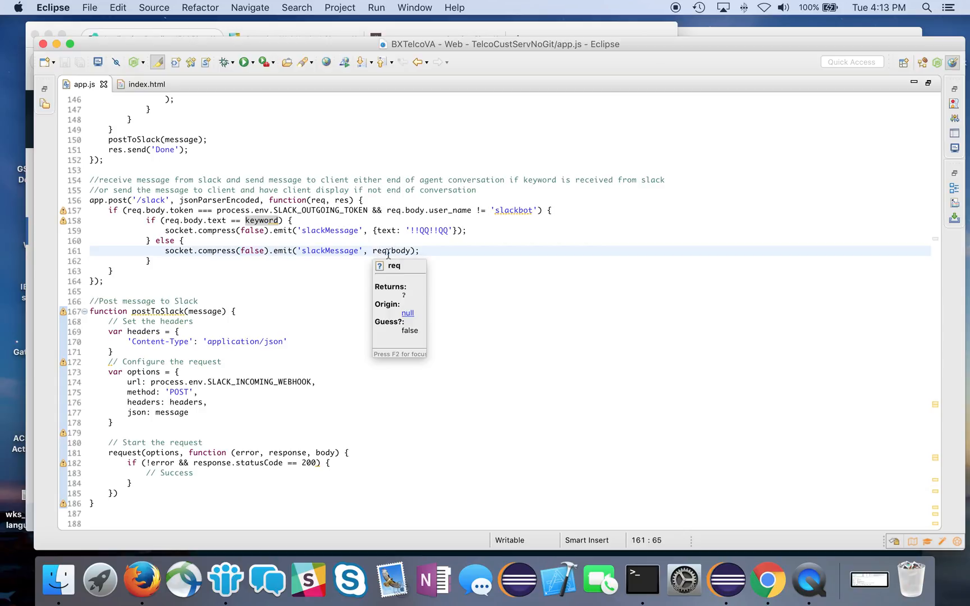
pyautogui.moveTo(484, 299)
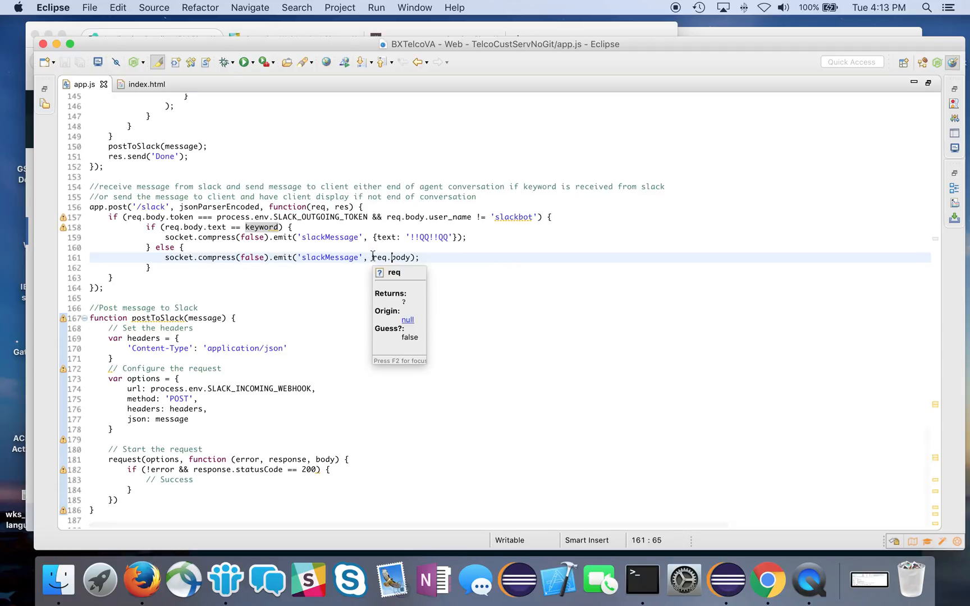
pyautogui.moveTo(472, 269)
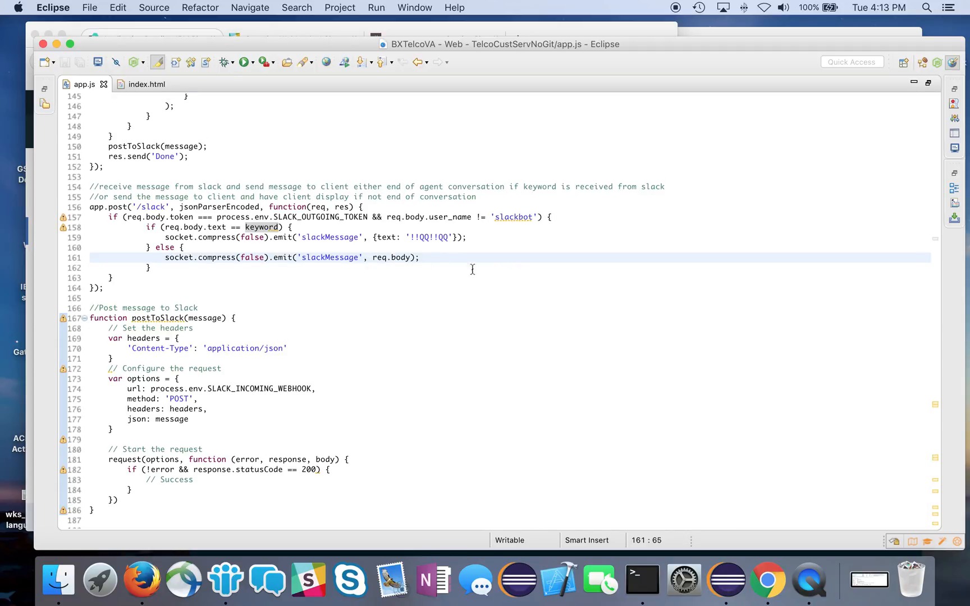
pyautogui.moveTo(146, 85)
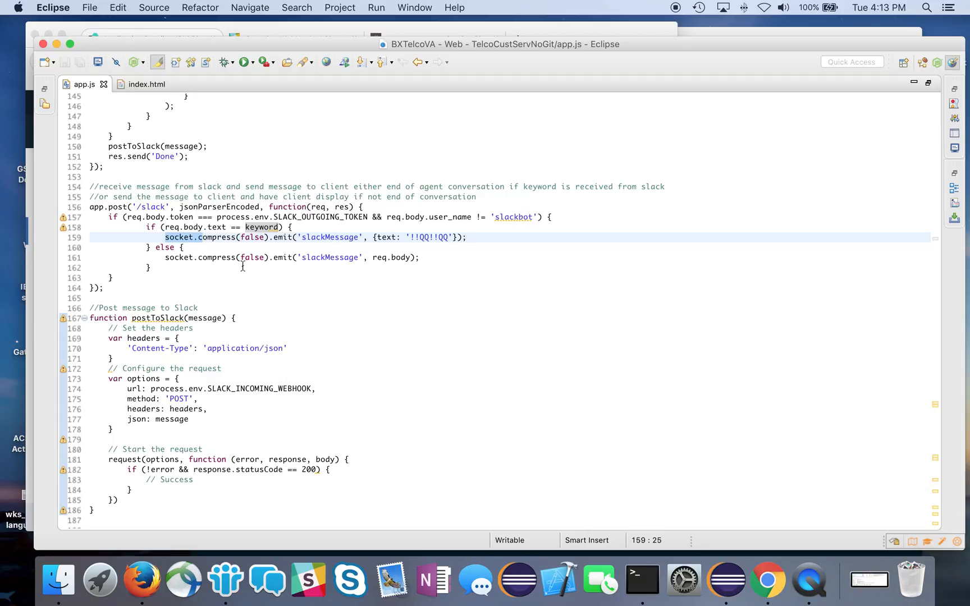
pyautogui.moveTo(86, 139)
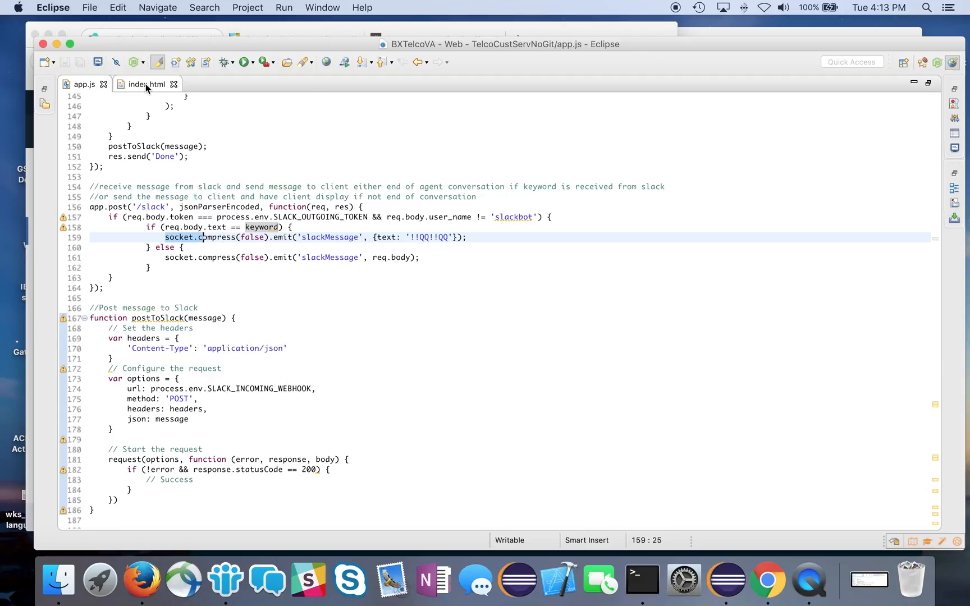
# Step: Compare app.js's '!!QQ!!QQ' emit with index.html's conversation-ended check, ending on index.html
pyautogui.click(147, 84)
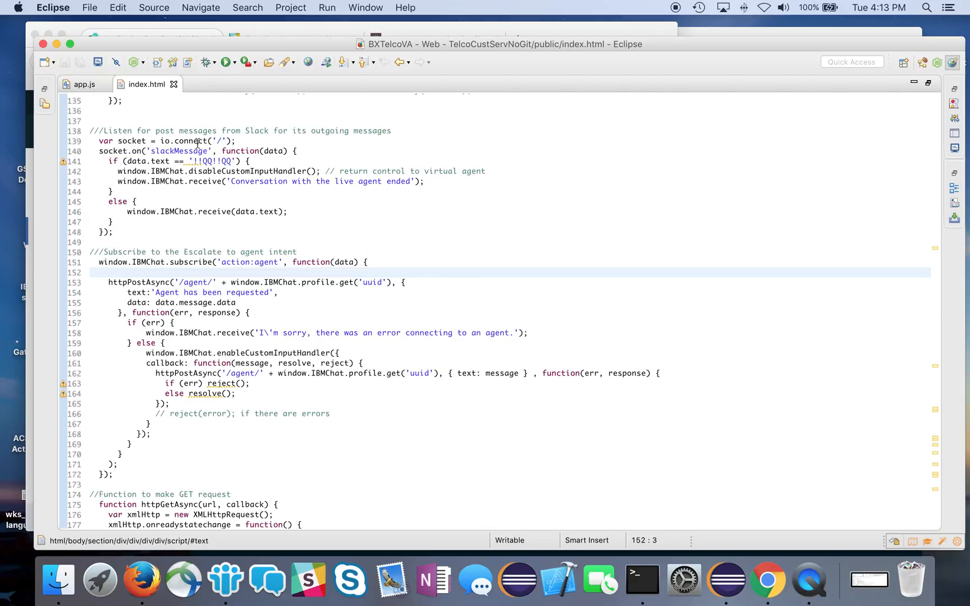
pyautogui.moveTo(114, 151)
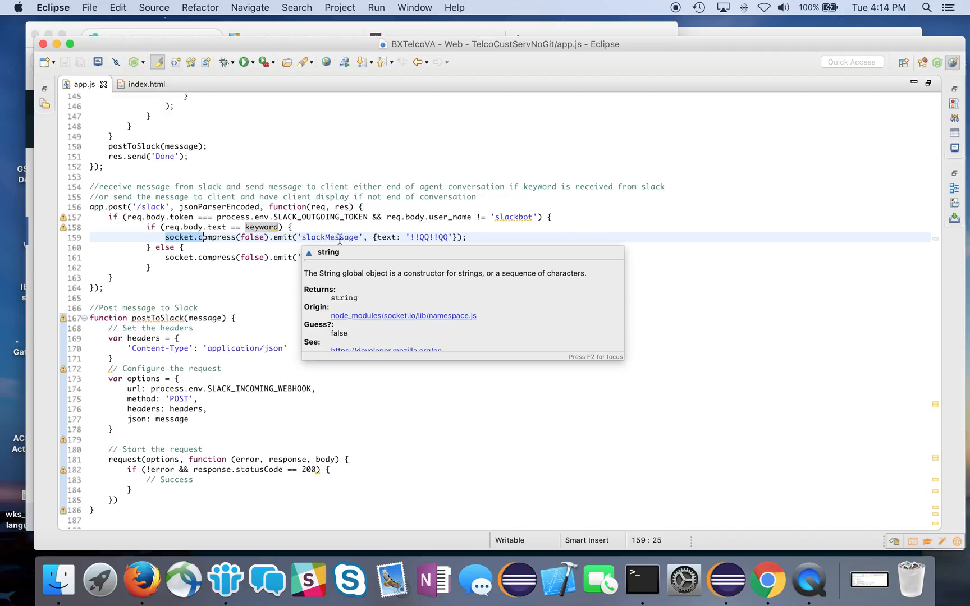
pyautogui.click(146, 84)
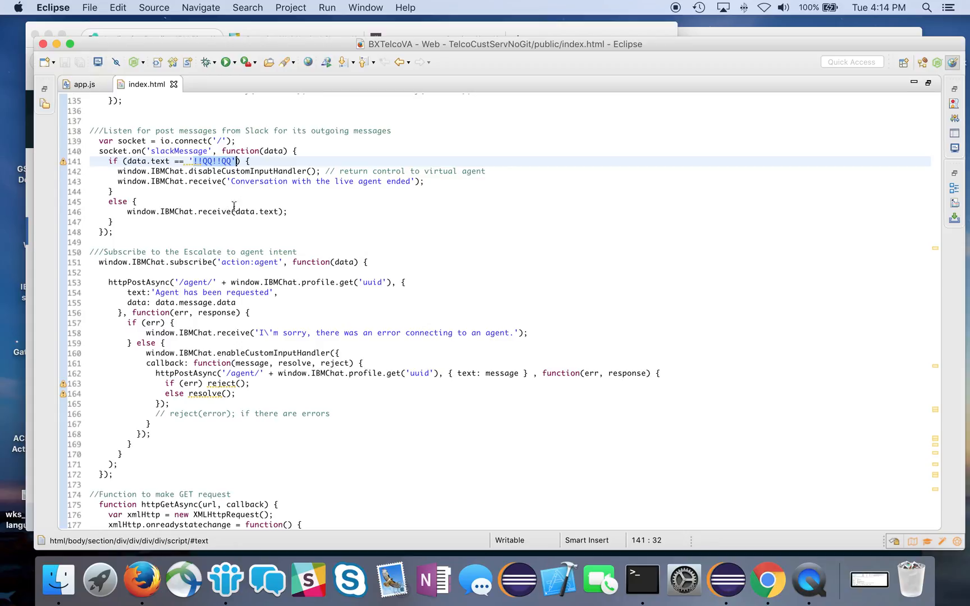
pyautogui.click(231, 181)
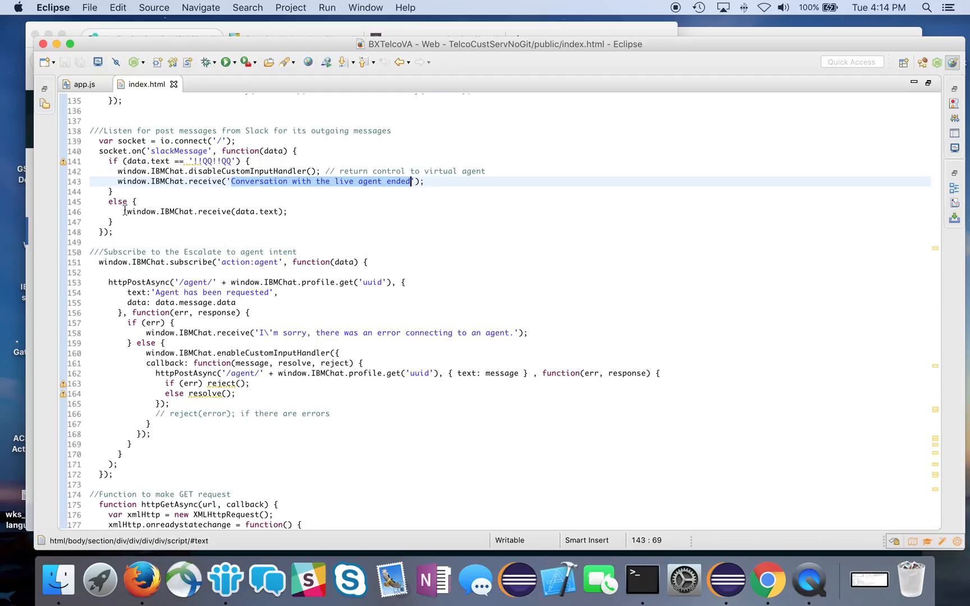
pyautogui.moveTo(177, 212)
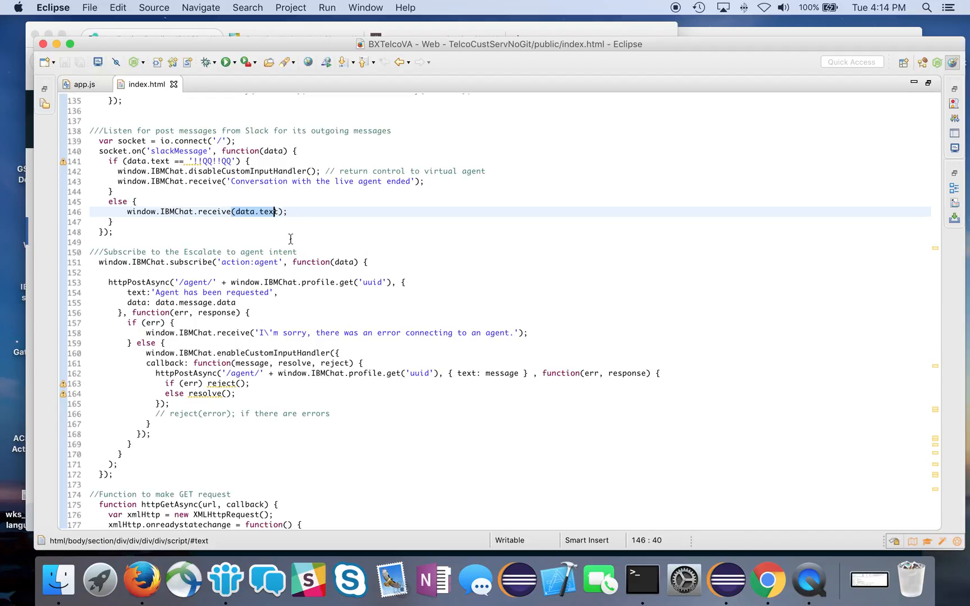
pyautogui.click(84, 84)
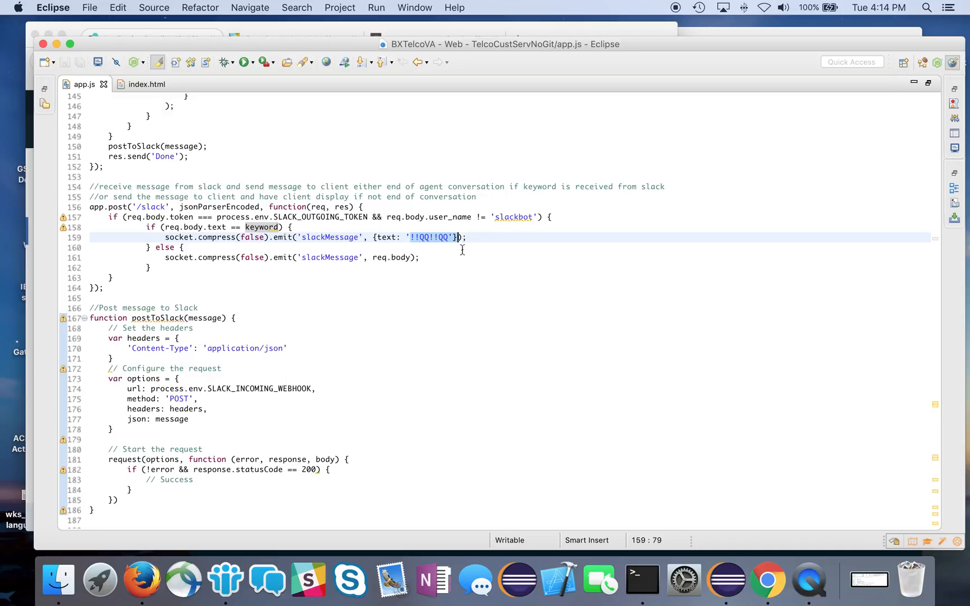
pyautogui.click(369, 257)
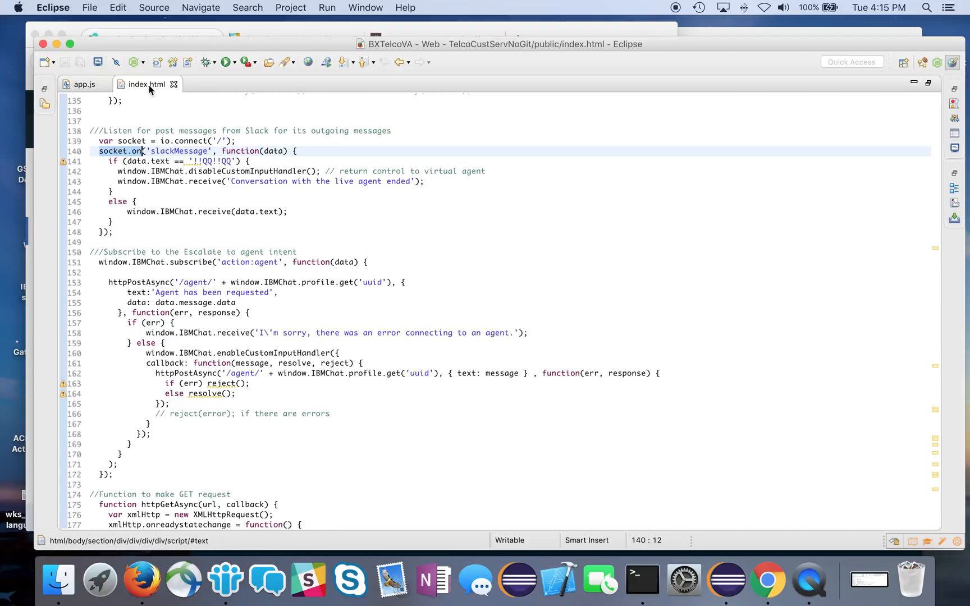
pyautogui.moveTo(316, 272)
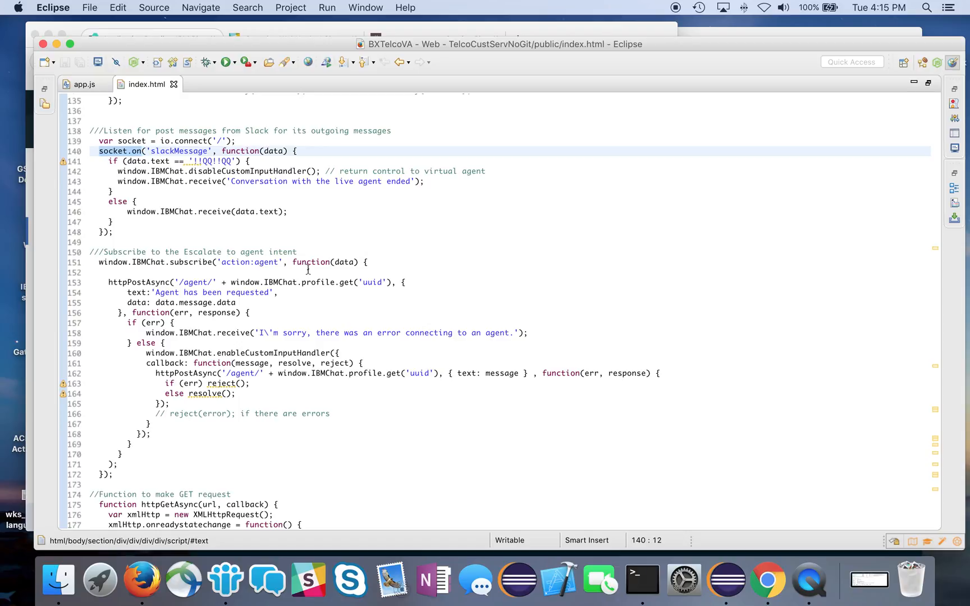
pyautogui.moveTo(303, 261)
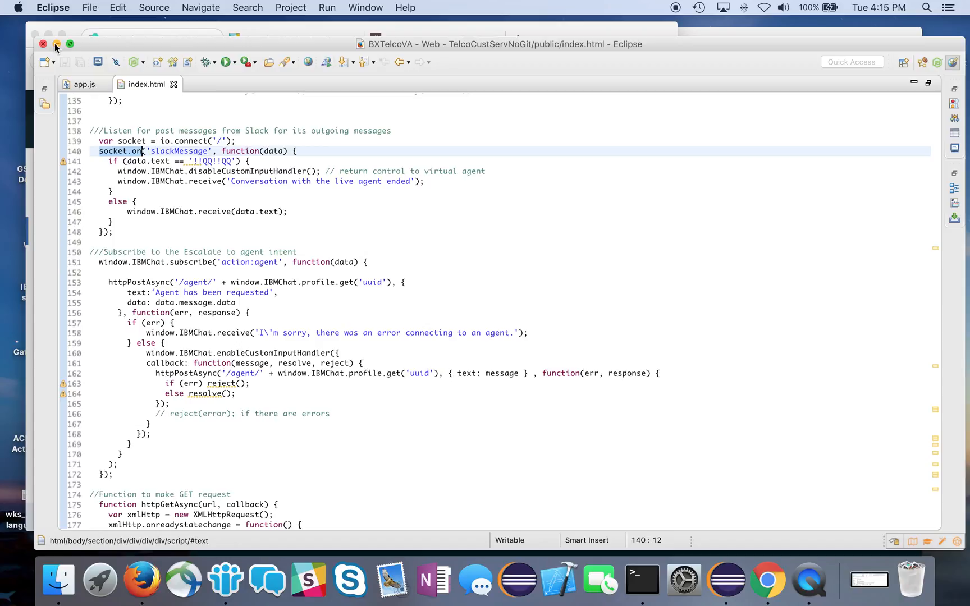
pyautogui.moveTo(275, 36)
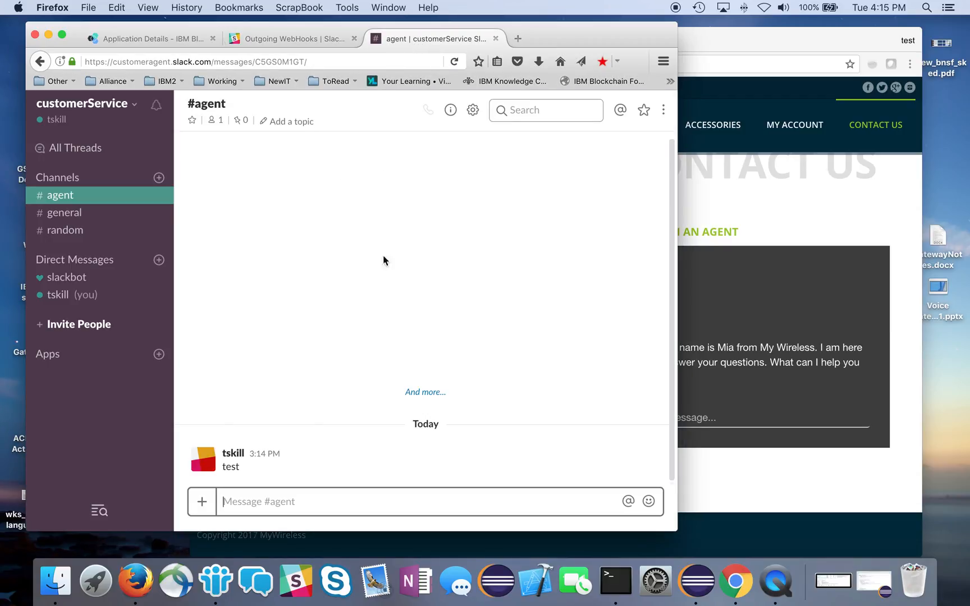
pyautogui.moveTo(371, 233)
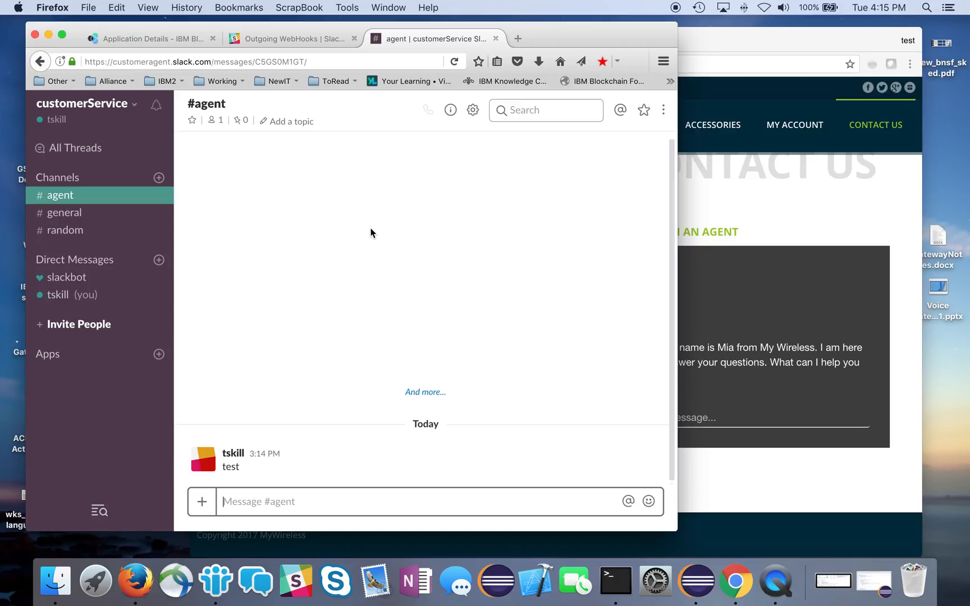
pyautogui.moveTo(701, 110)
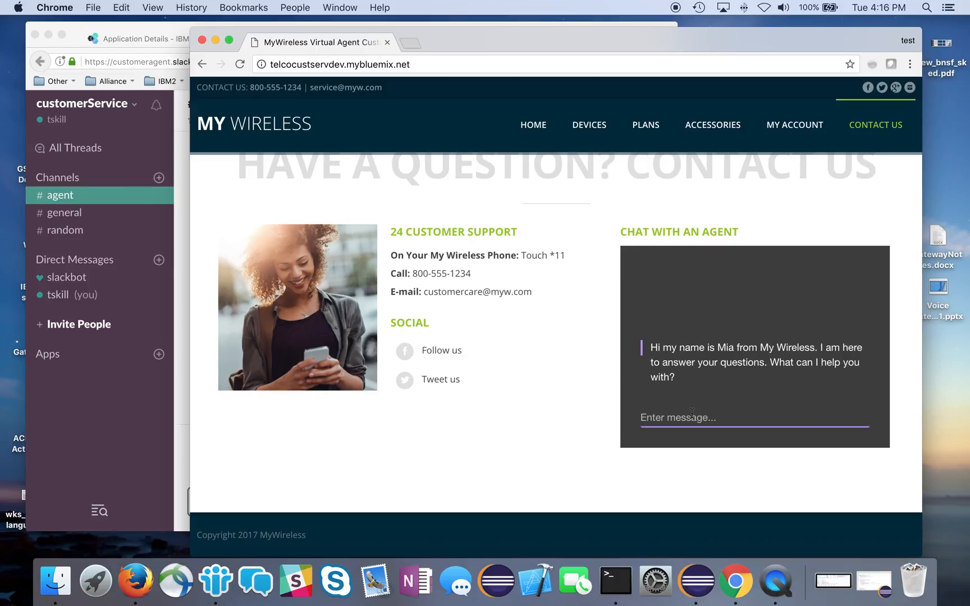
# Step: Ask the chatbot 'when will my order arrive?' and then 'speak to an agent'
pyautogui.write('what is the')
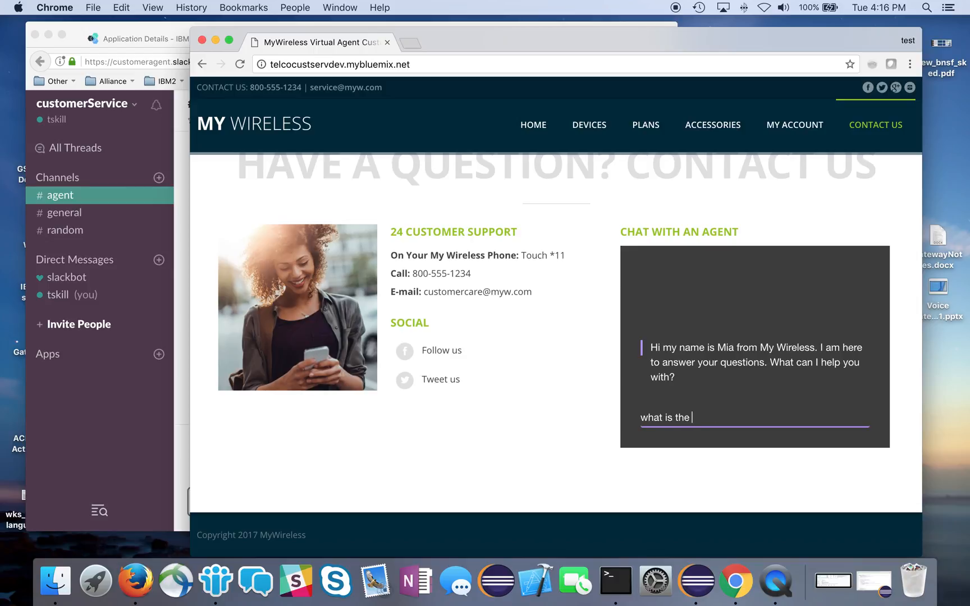
pyautogui.press('Backspace')
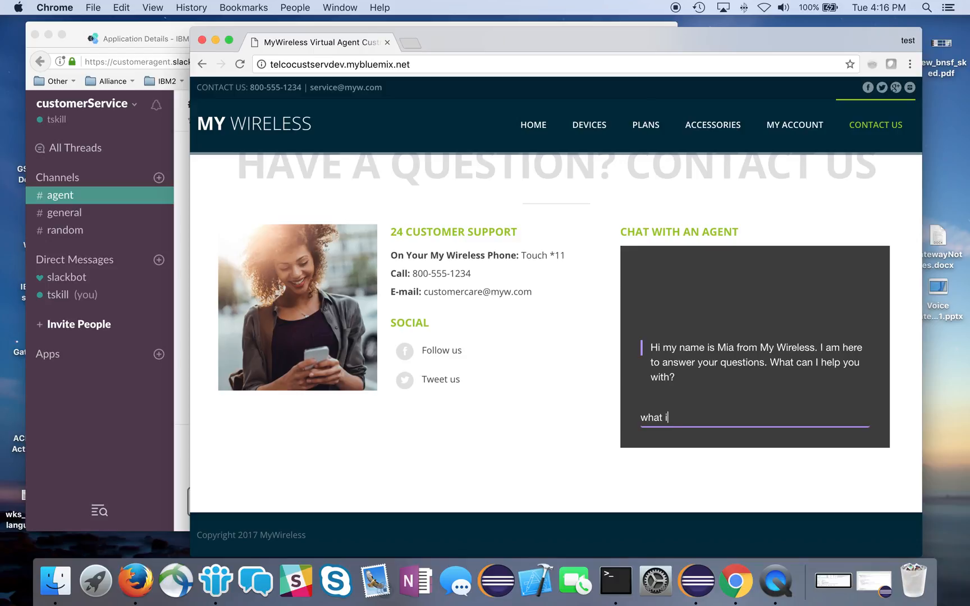
pyautogui.write('when will')
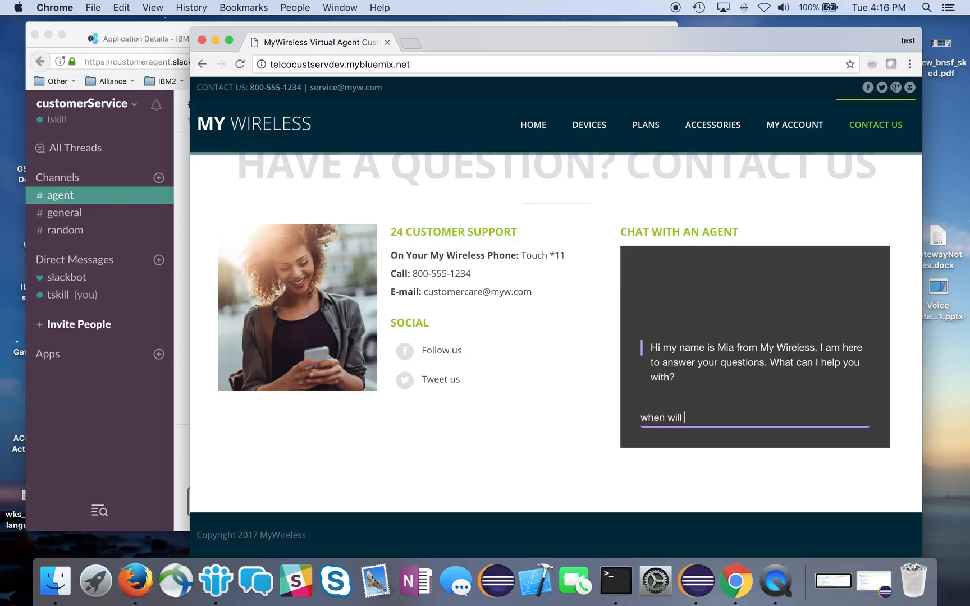
pyautogui.write('my order ar')
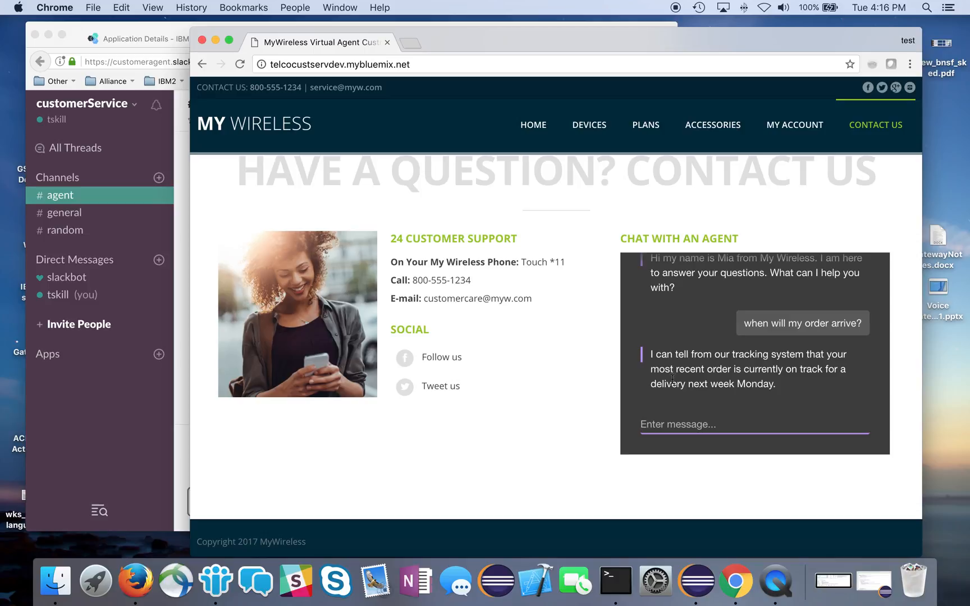
pyautogui.write('speak to an agent')
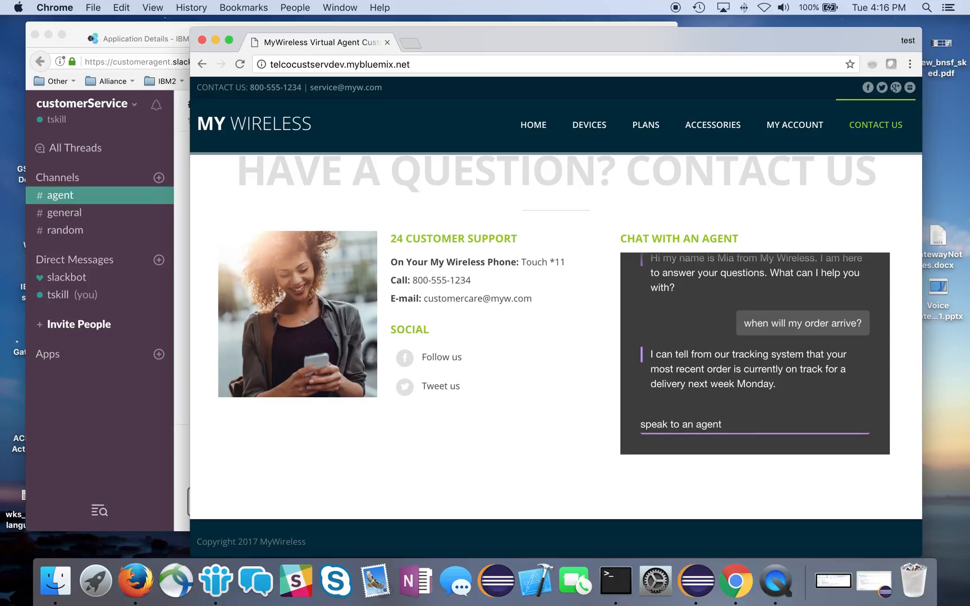
pyautogui.click(679, 424)
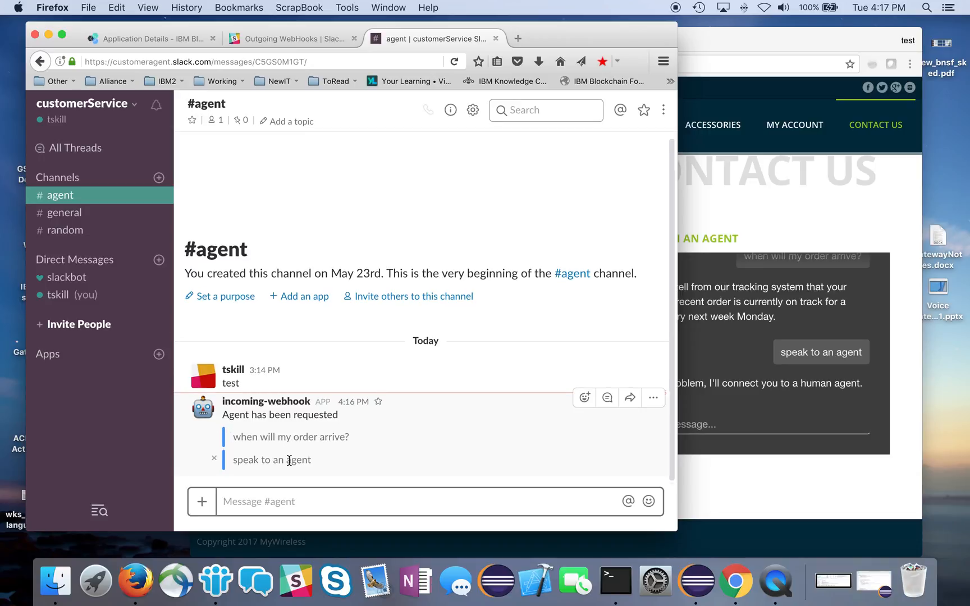
pyautogui.moveTo(288, 445)
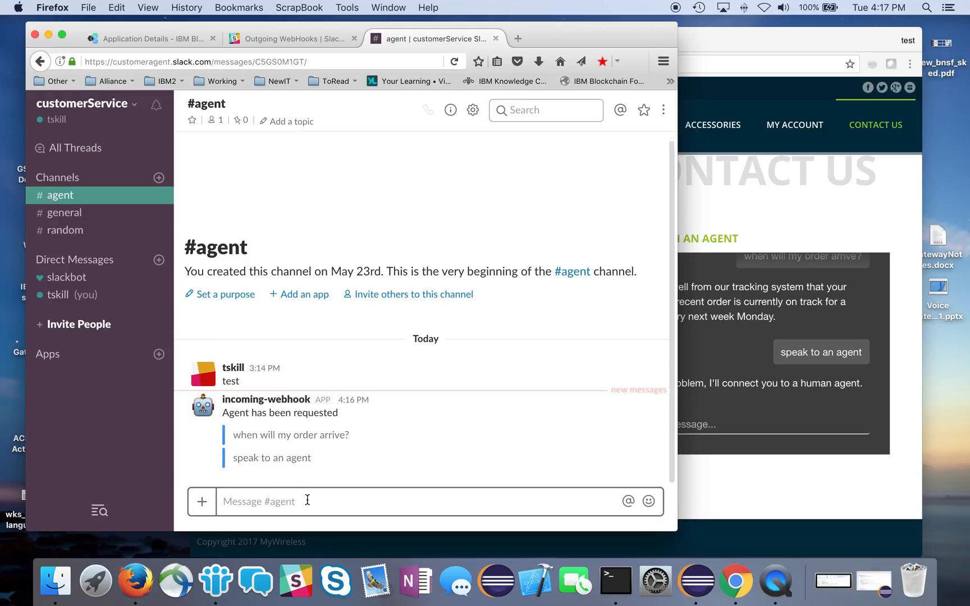
# Step: Post 'hello, I can check on your order for you' in Slack's #agent channel
pyautogui.write('hello,')
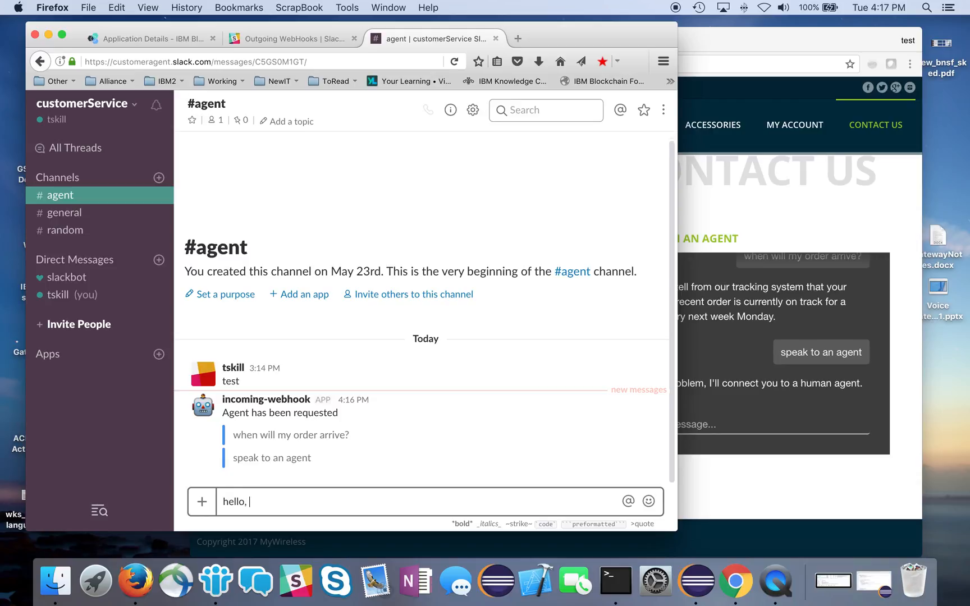
pyautogui.write('I can')
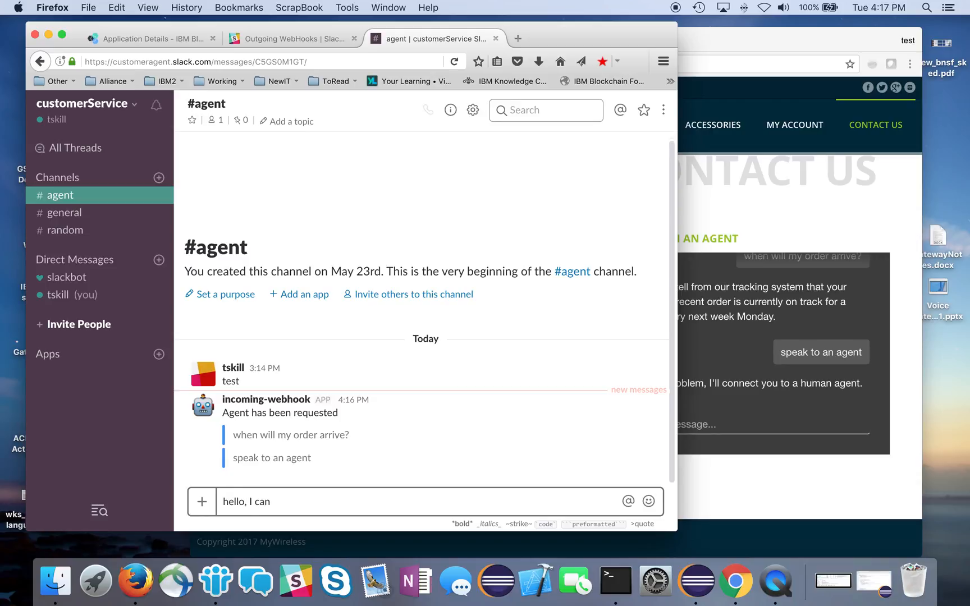
pyautogui.write('check on your ord')
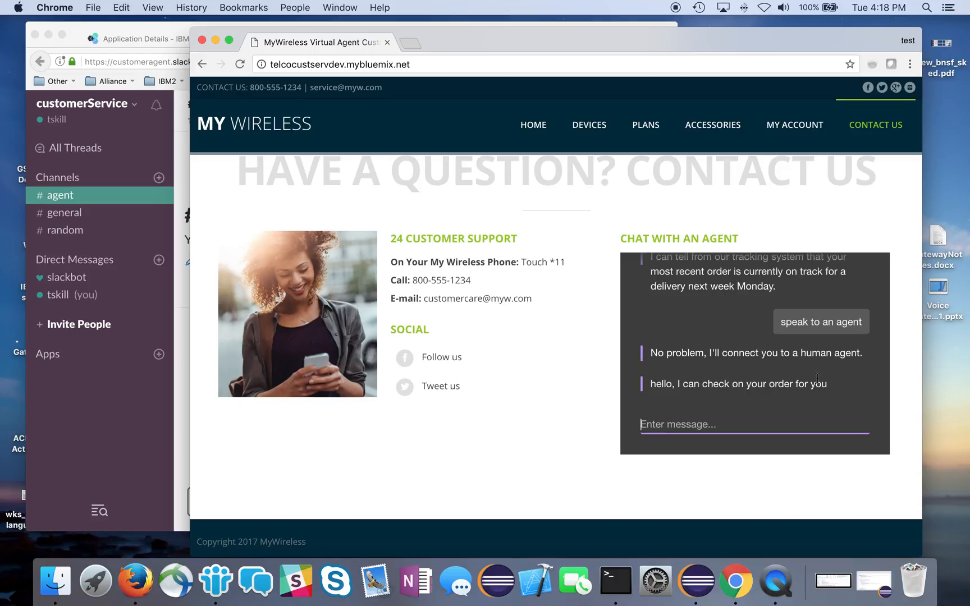
# Step: Post 'looks like I can work with our delivery service and get you the order sooner' and relay the customer's thanks
pyautogui.write('great th')
pyautogui.write('looks ')
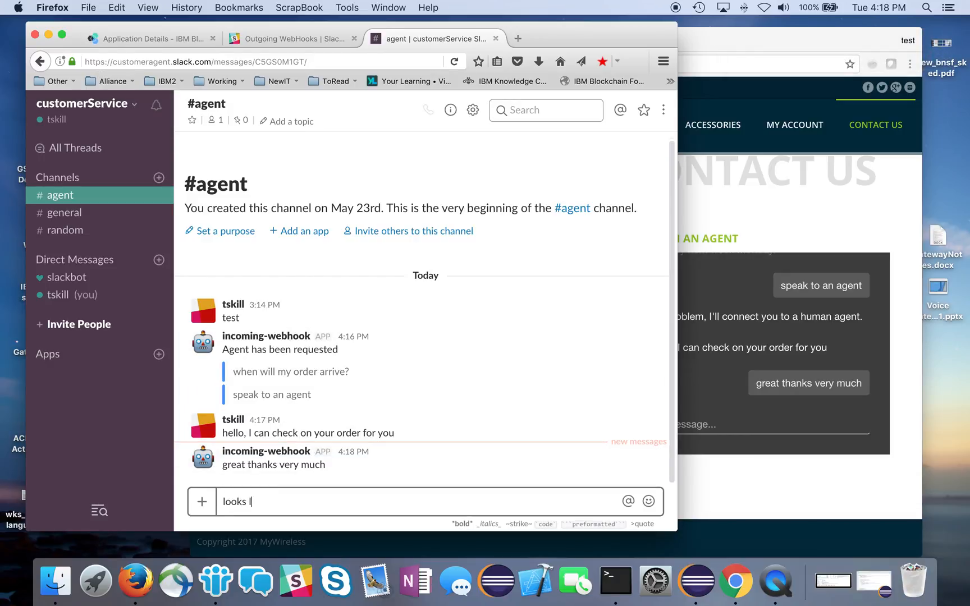
pyautogui.write('like I can work with')
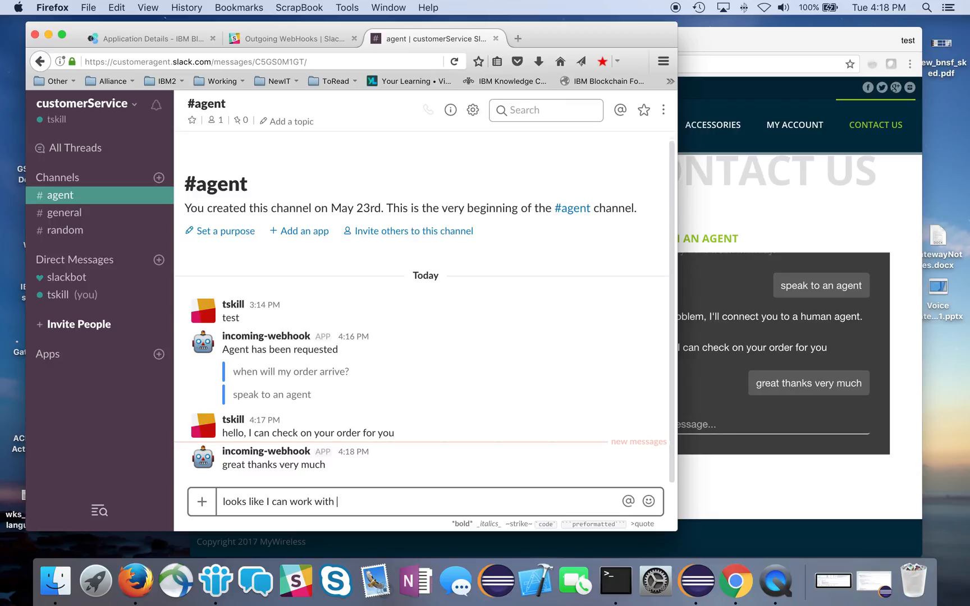
pyautogui.press('backspace')
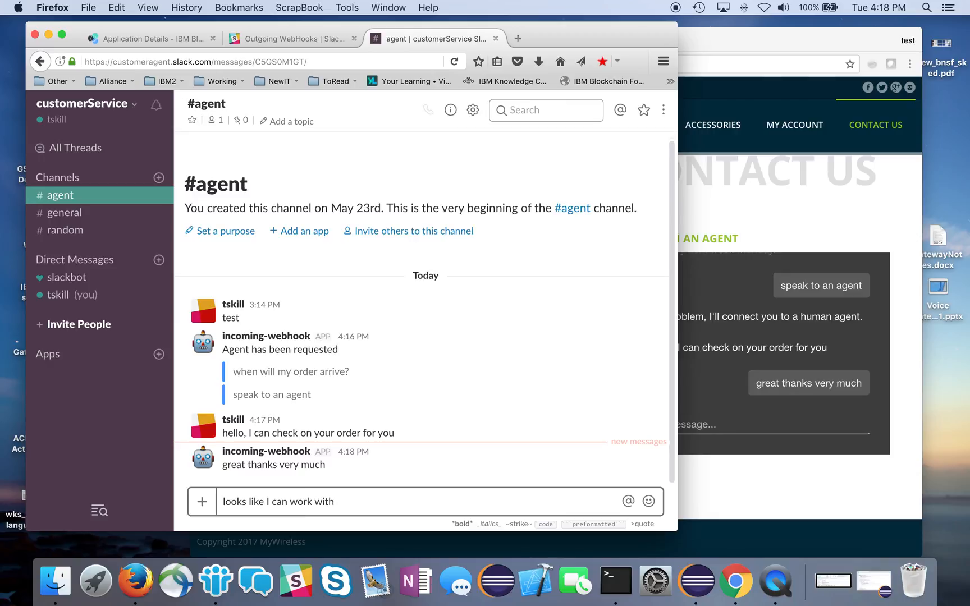
pyautogui.write('our del')
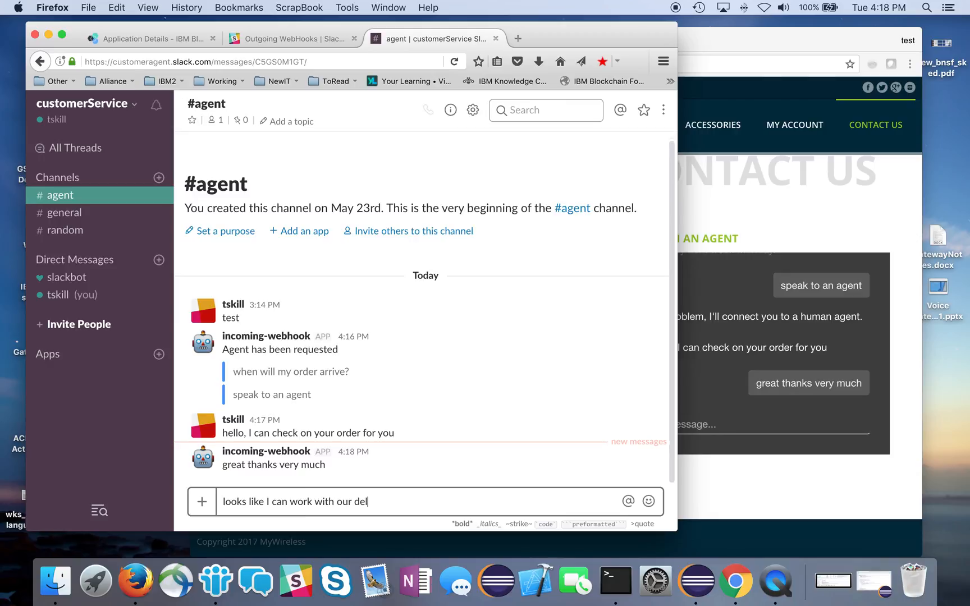
pyautogui.write('ivery')
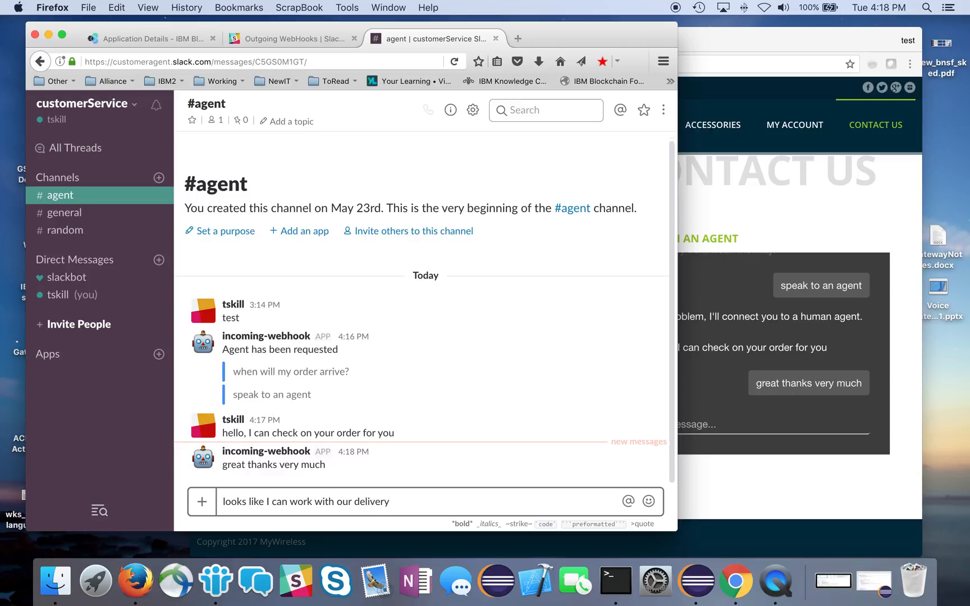
pyautogui.write('service and g')
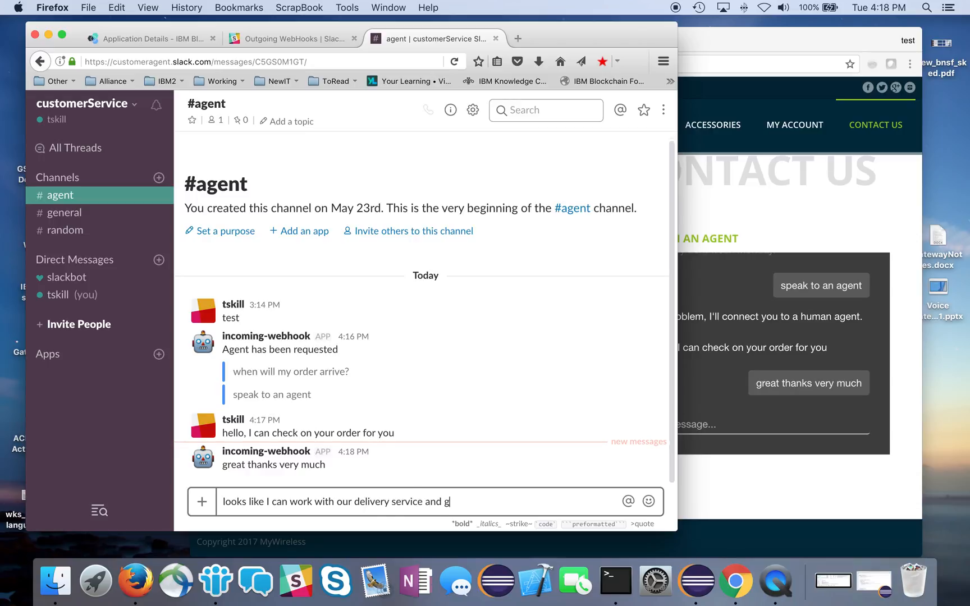
pyautogui.write('et you the')
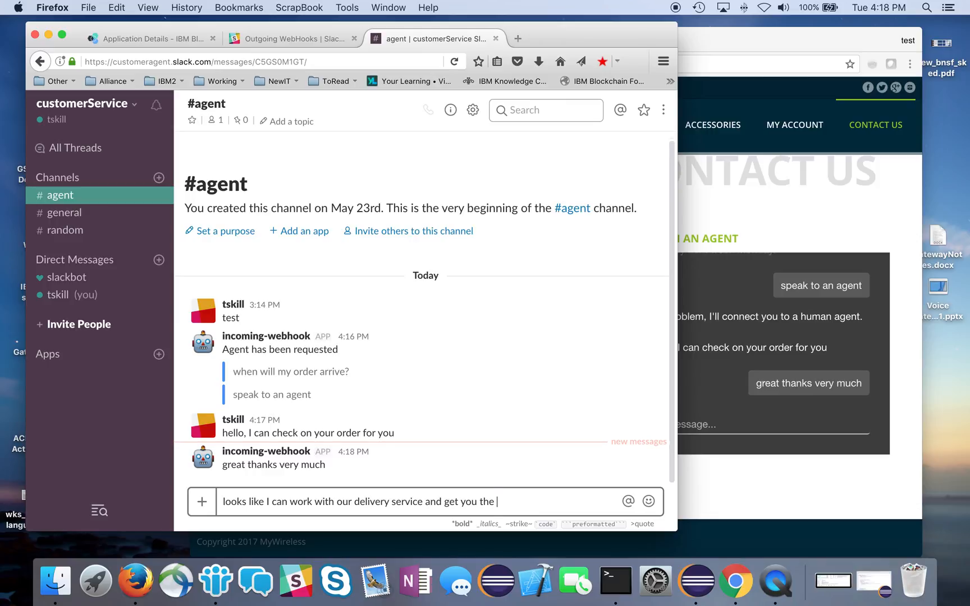
pyautogui.write('order sooner')
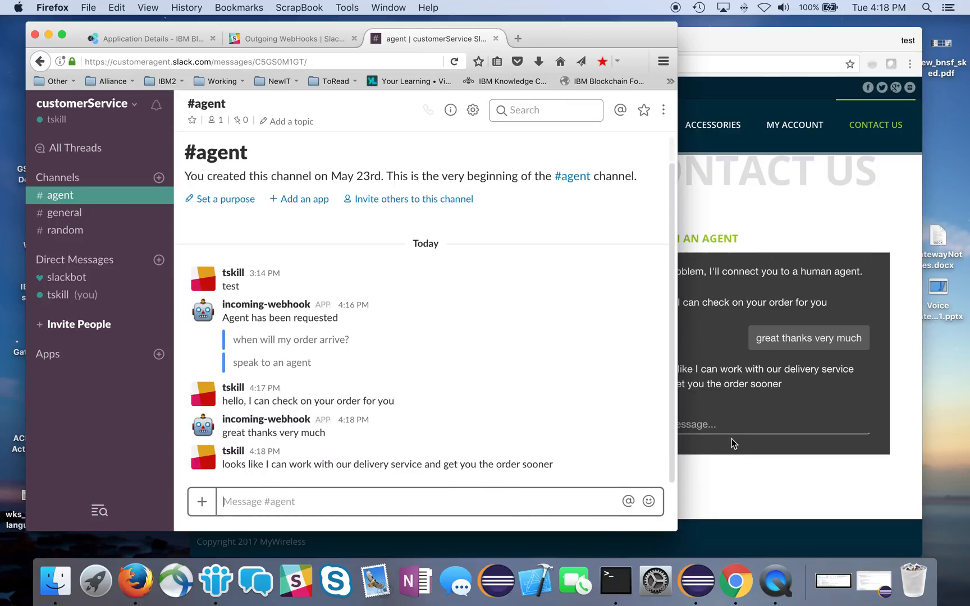
pyautogui.moveTo(835, 376)
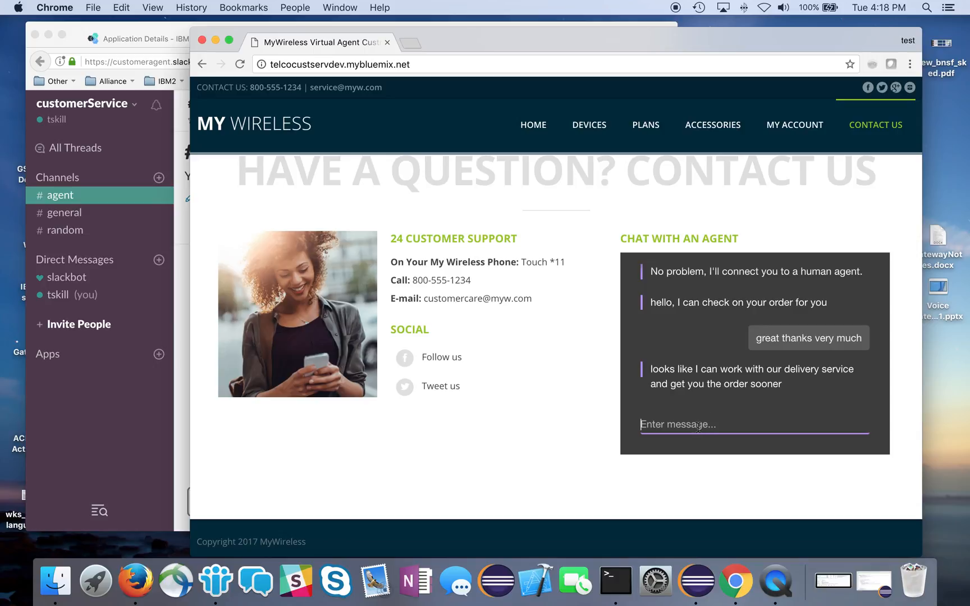
pyautogui.write('thanks again that will be gre')
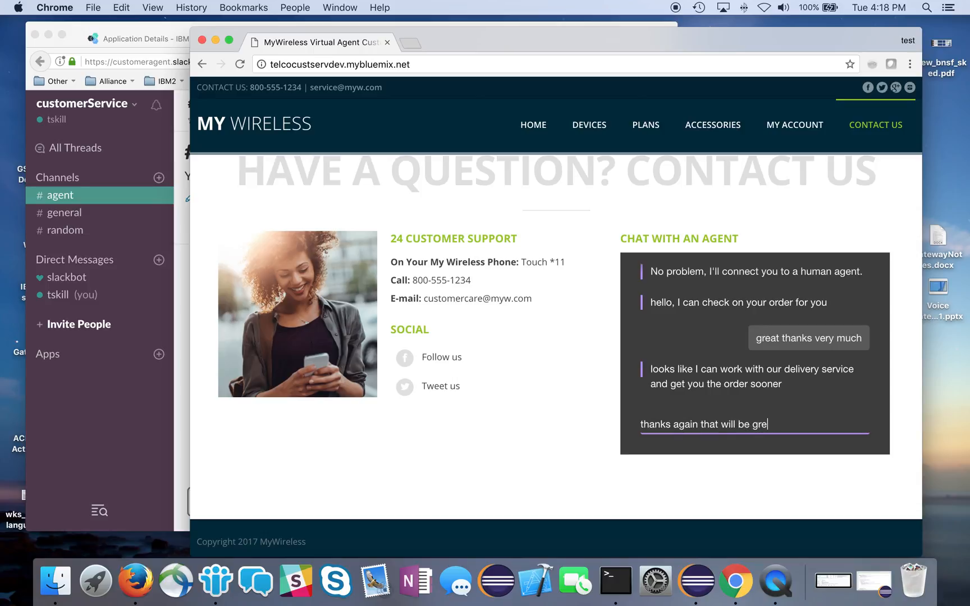
pyautogui.press('enter')
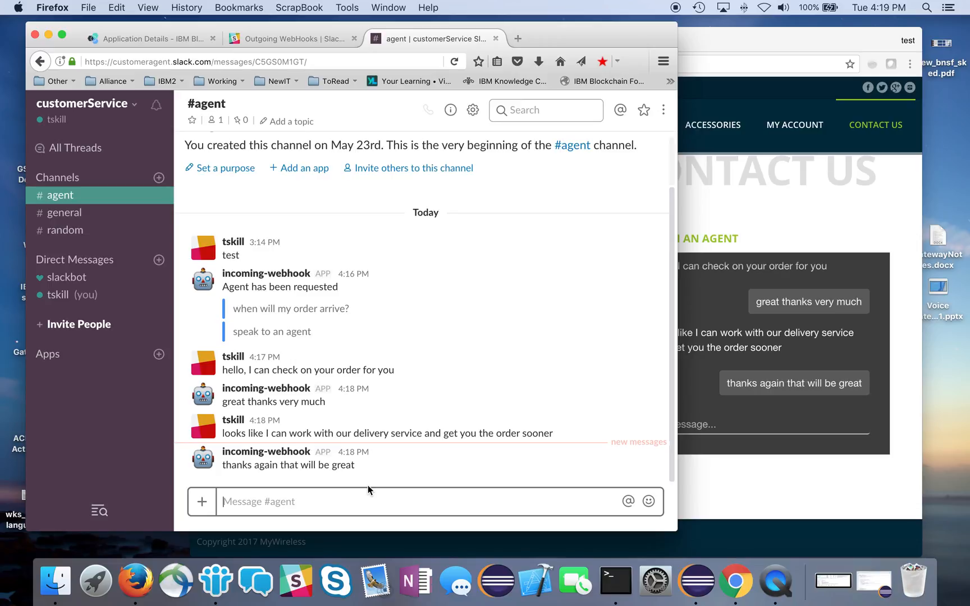
# Step: Send the '!!stop' code in #agent so the chat reports the live agent conversation ended
pyautogui.write('!!sto')
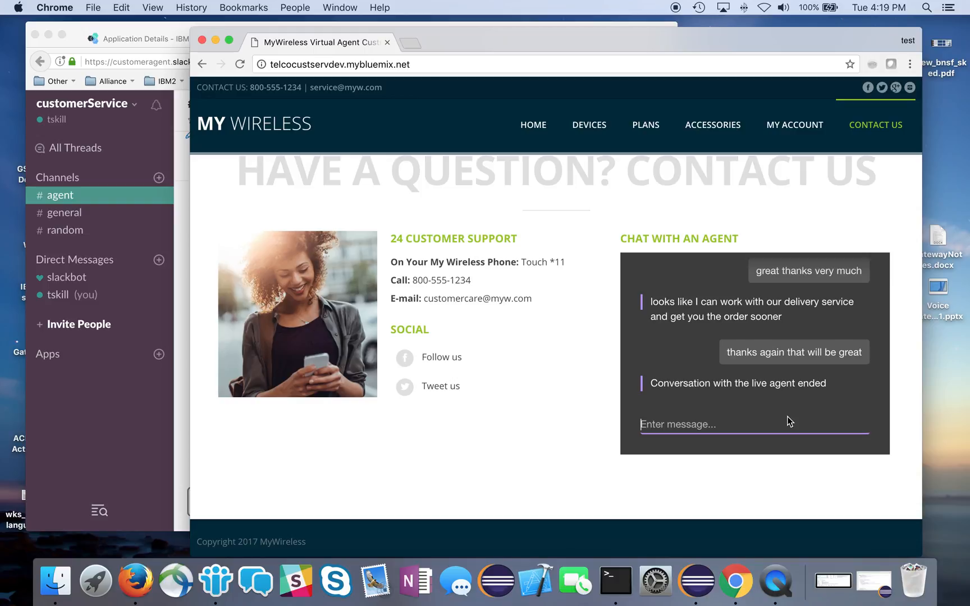
pyautogui.write('help')
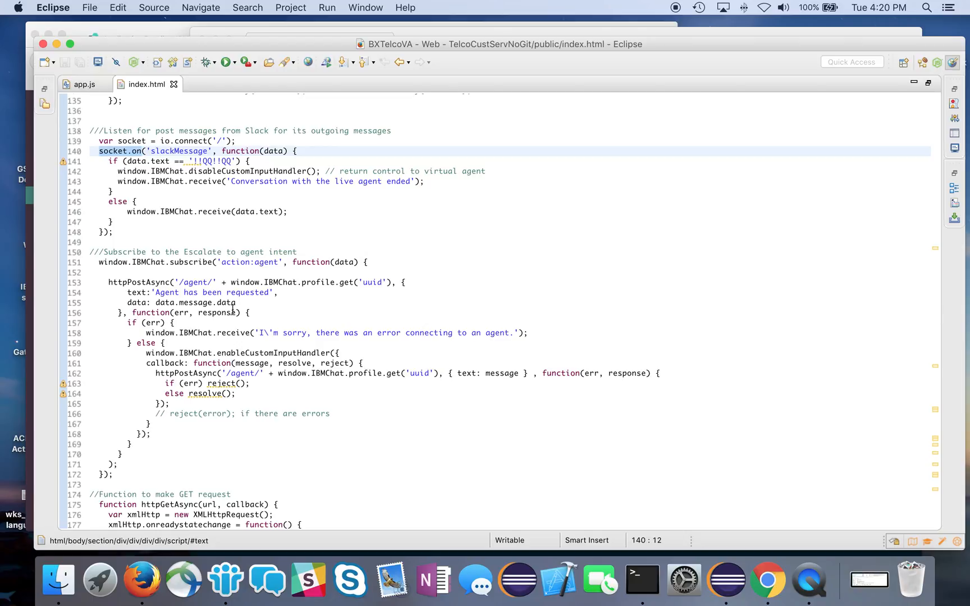
# Step: Highlight the socket.on Slack listener and the 'action:agent' subscription in index.html
pyautogui.doubleClick(249, 262)
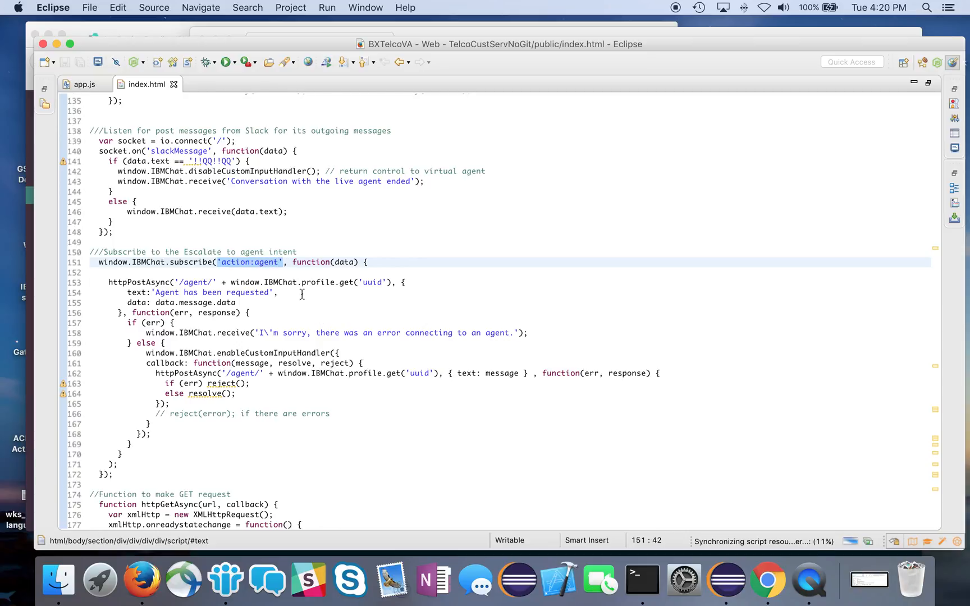
pyautogui.click(282, 261)
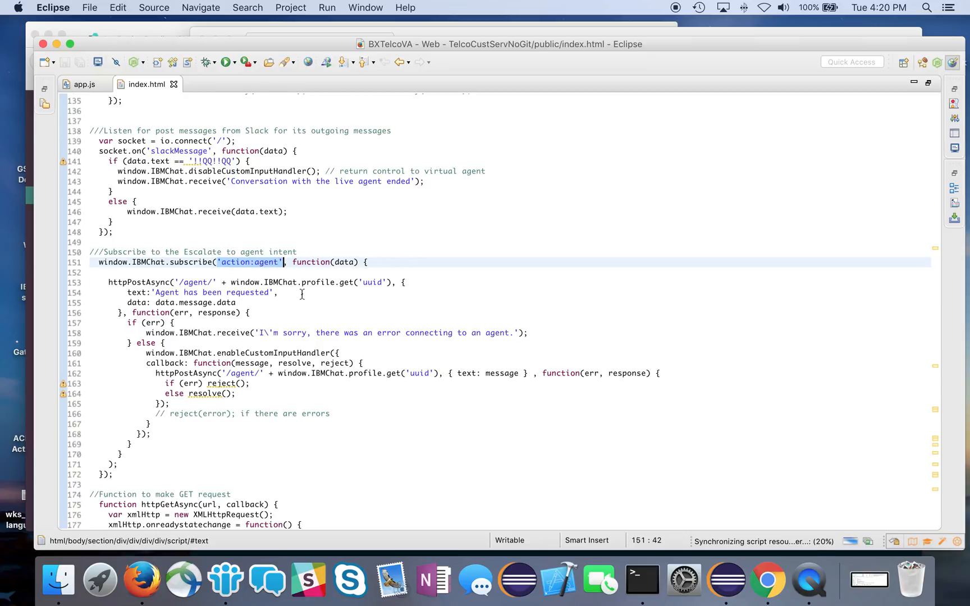